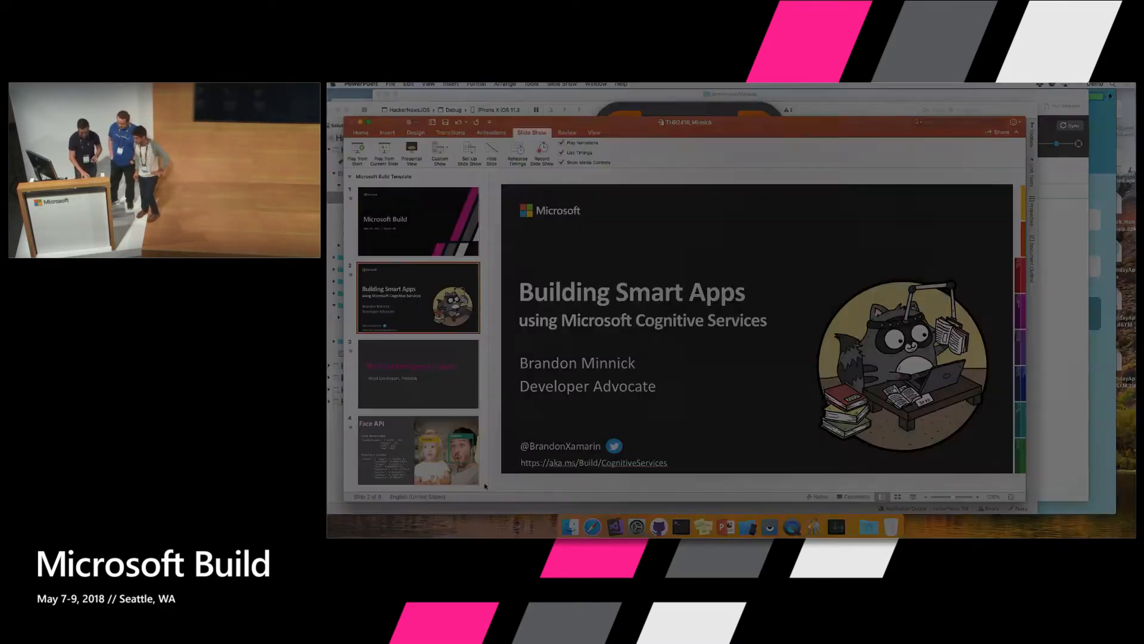
# Enter Raymond in the Player 1 field and David in the Player 2 field
pyautogui.click(769, 527)
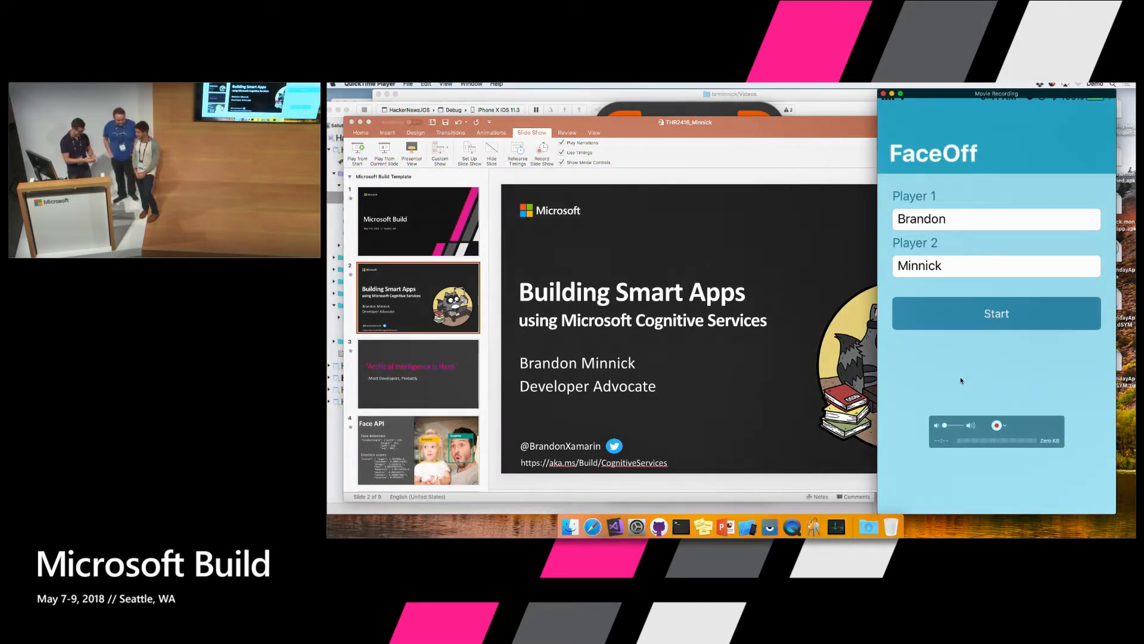
pyautogui.click(997, 218)
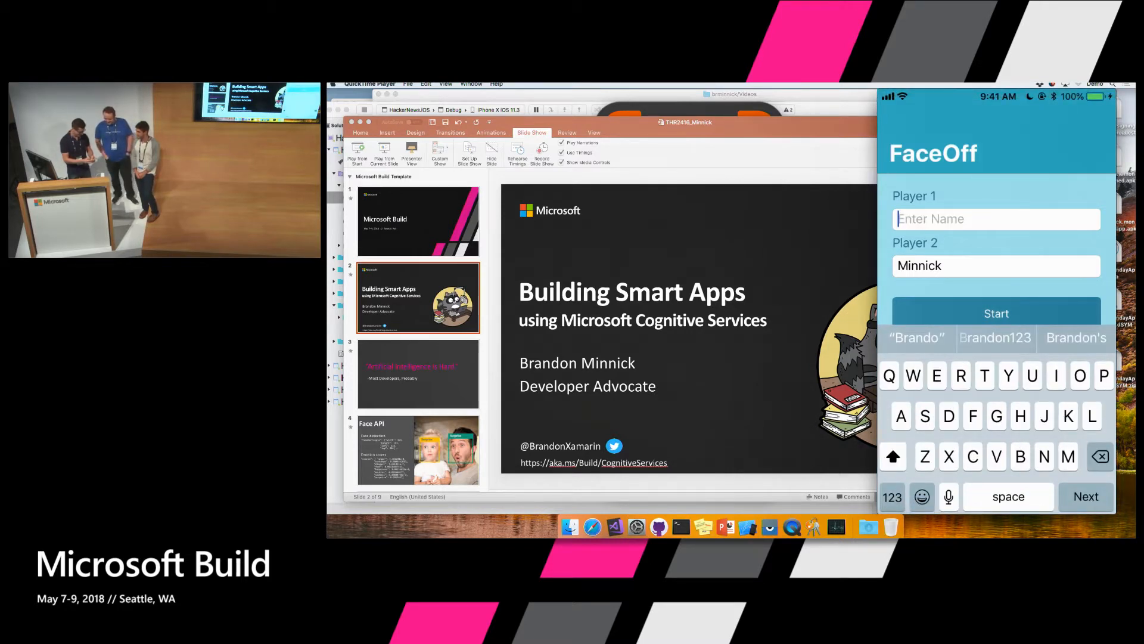
pyautogui.write('Eaymond')
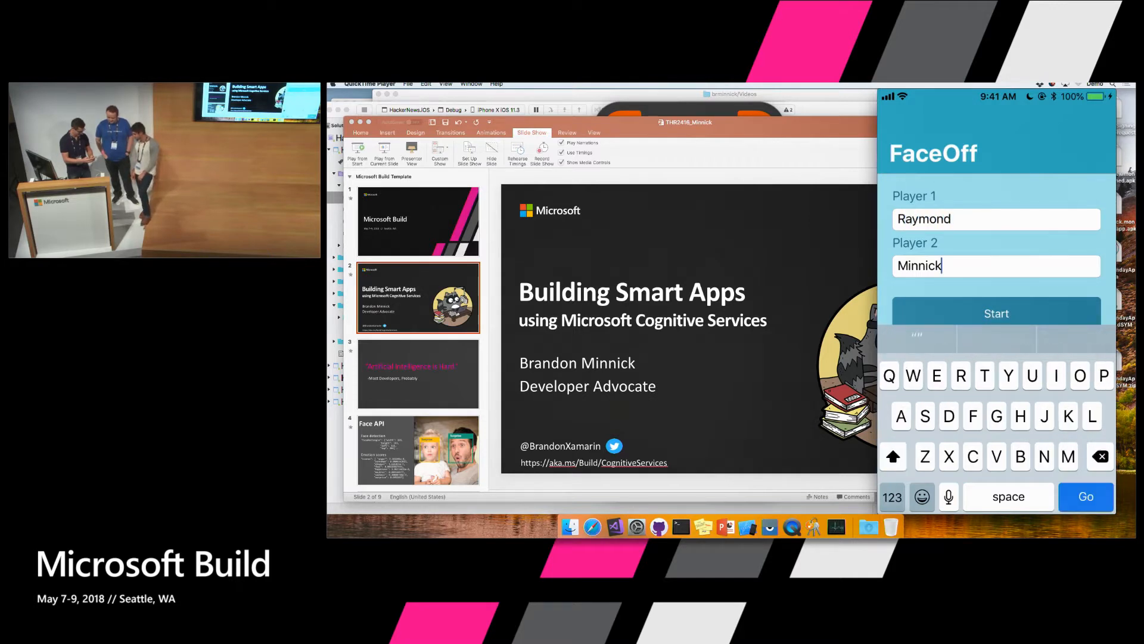
pyautogui.click(1099, 473)
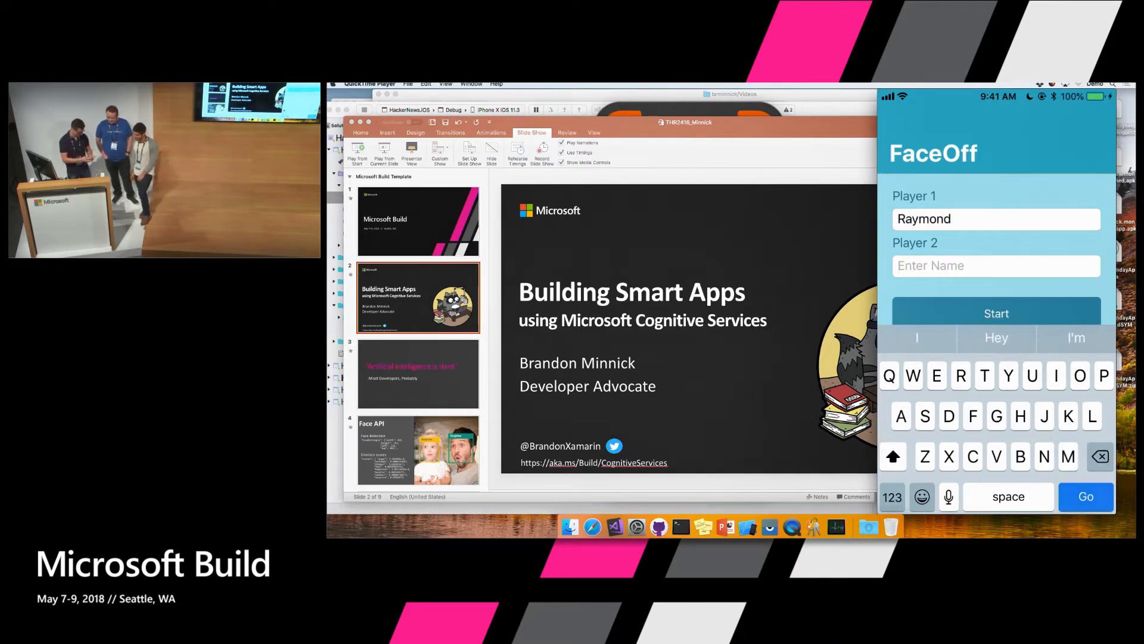
pyautogui.write('David')
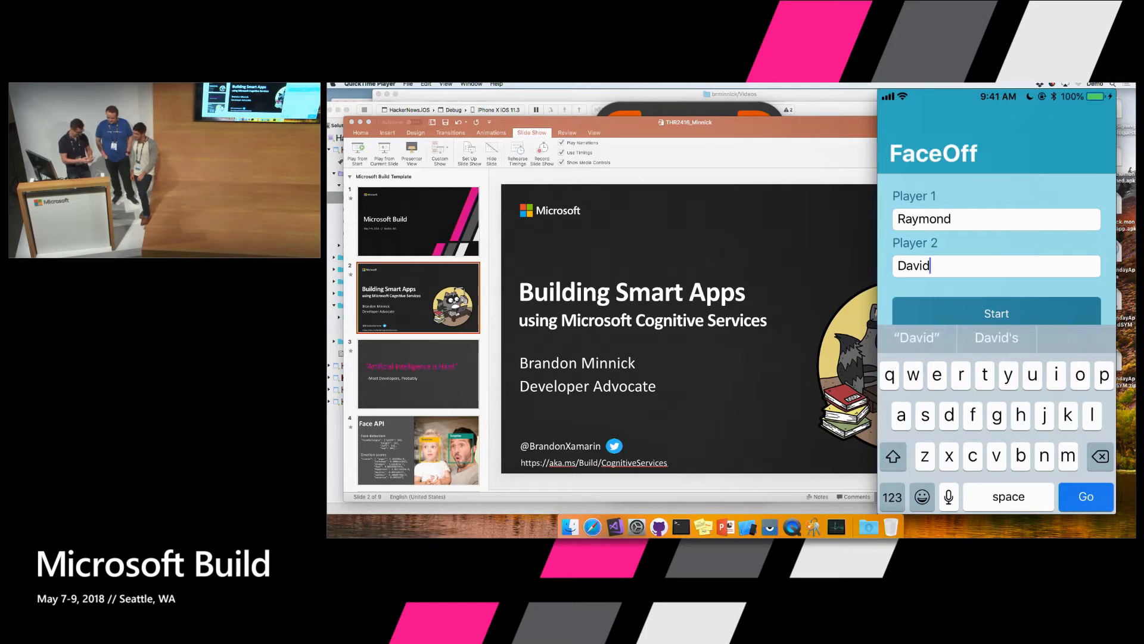
# Start the game, accept the Fear prompt, and submit Raymond's scared selfie
pyautogui.click(996, 314)
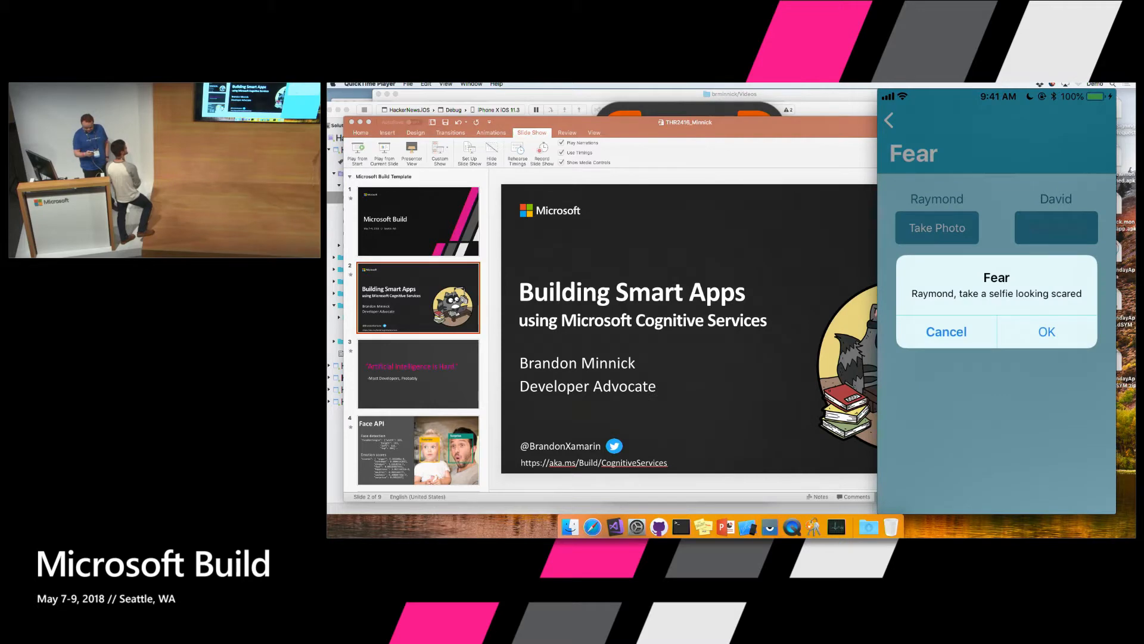
pyautogui.click(1047, 331)
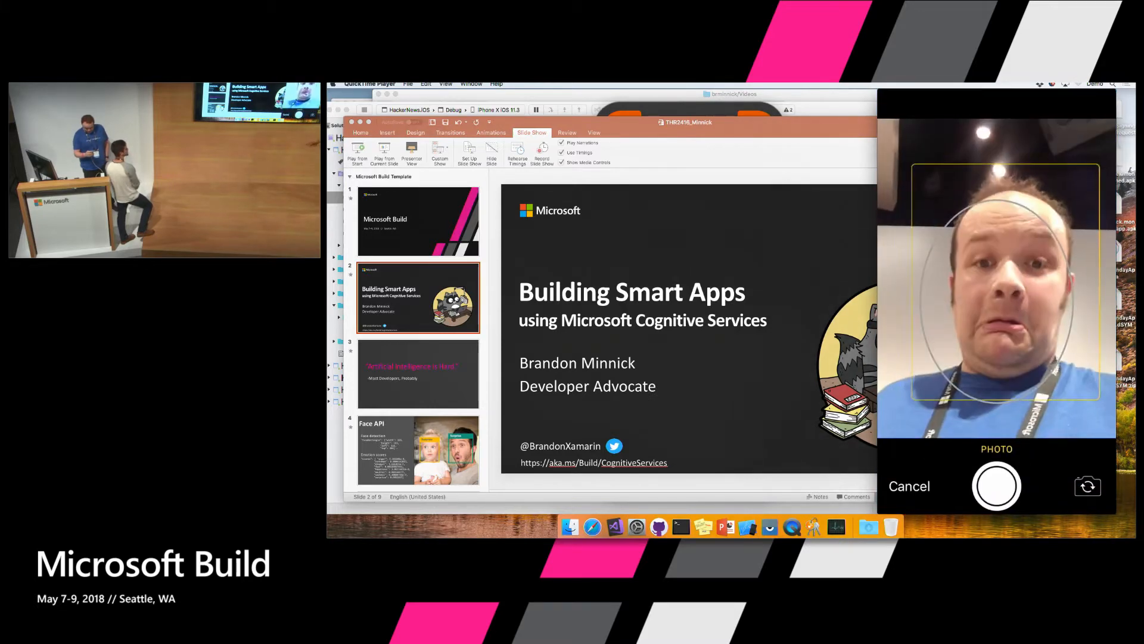
pyautogui.click(996, 486)
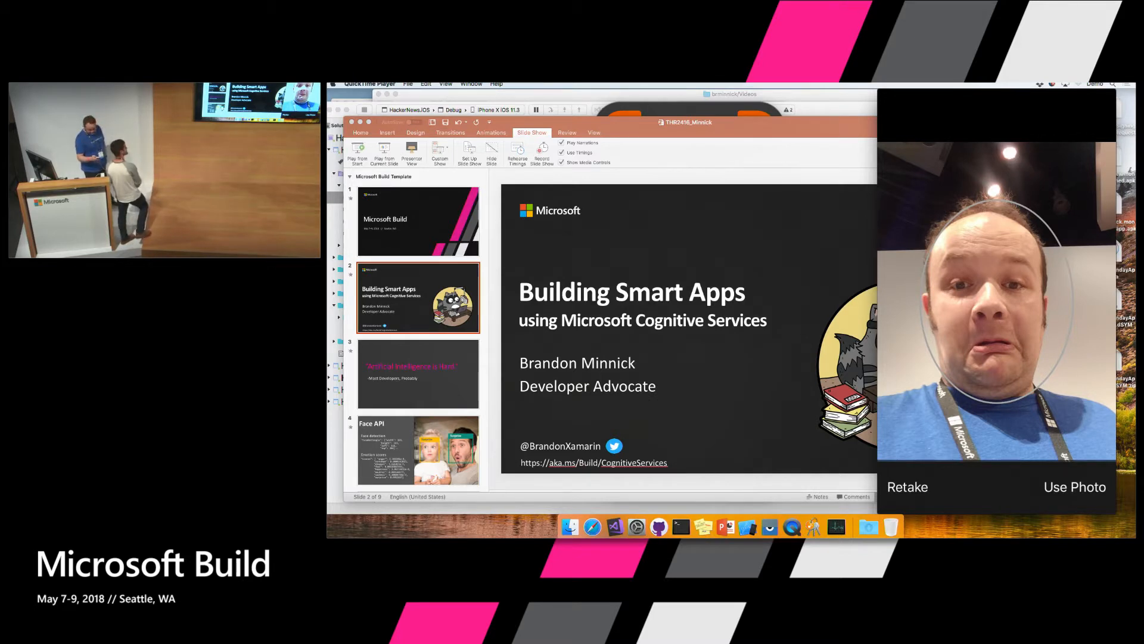
pyautogui.click(1074, 487)
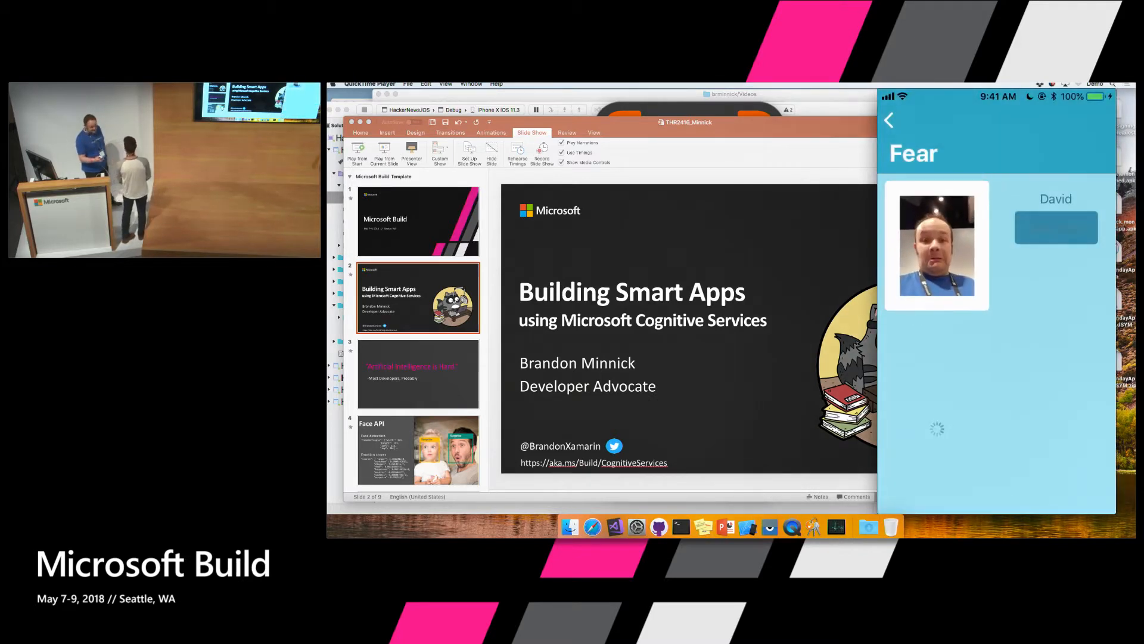
# View Raymond's 10% Fear emotion breakdown and dismiss the Results alert
pyautogui.click(1056, 228)
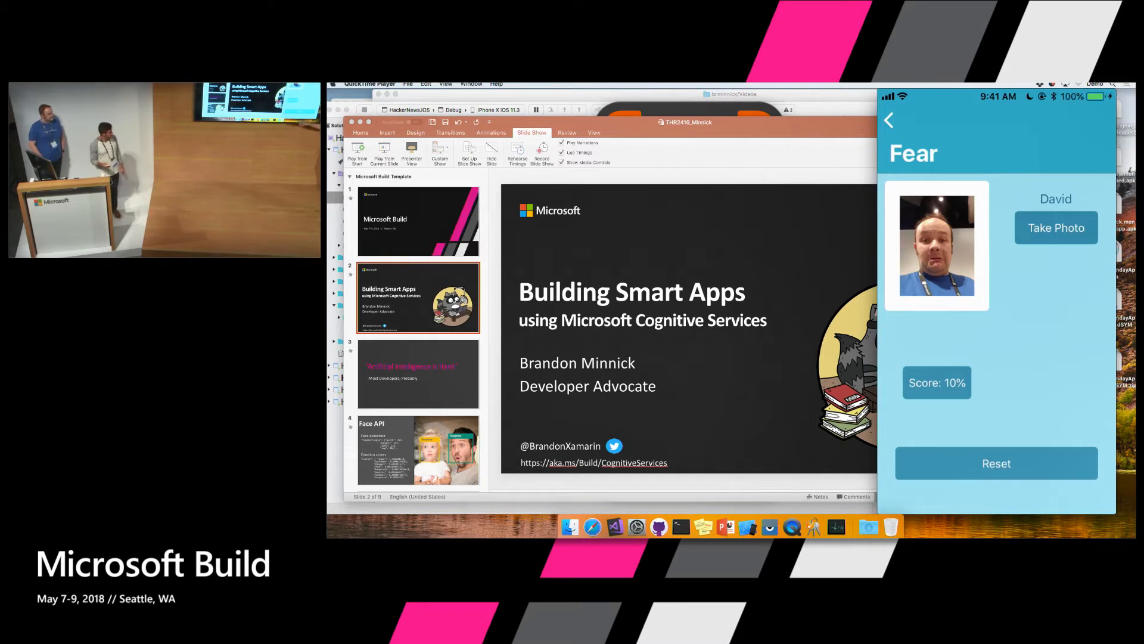
pyautogui.click(1056, 228)
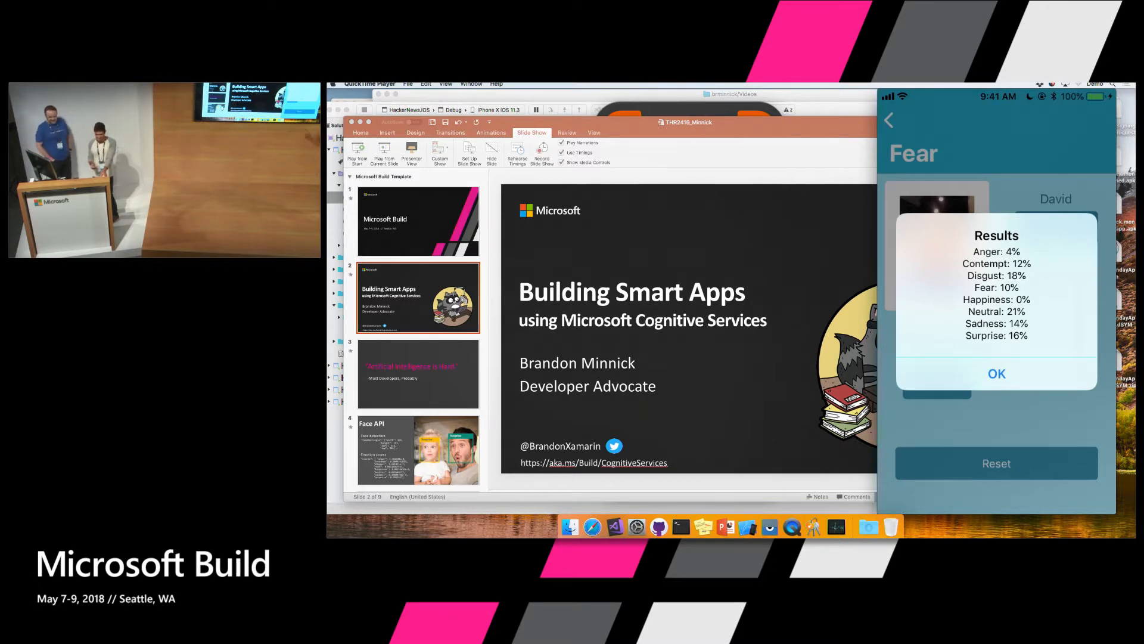
pyautogui.click(996, 373)
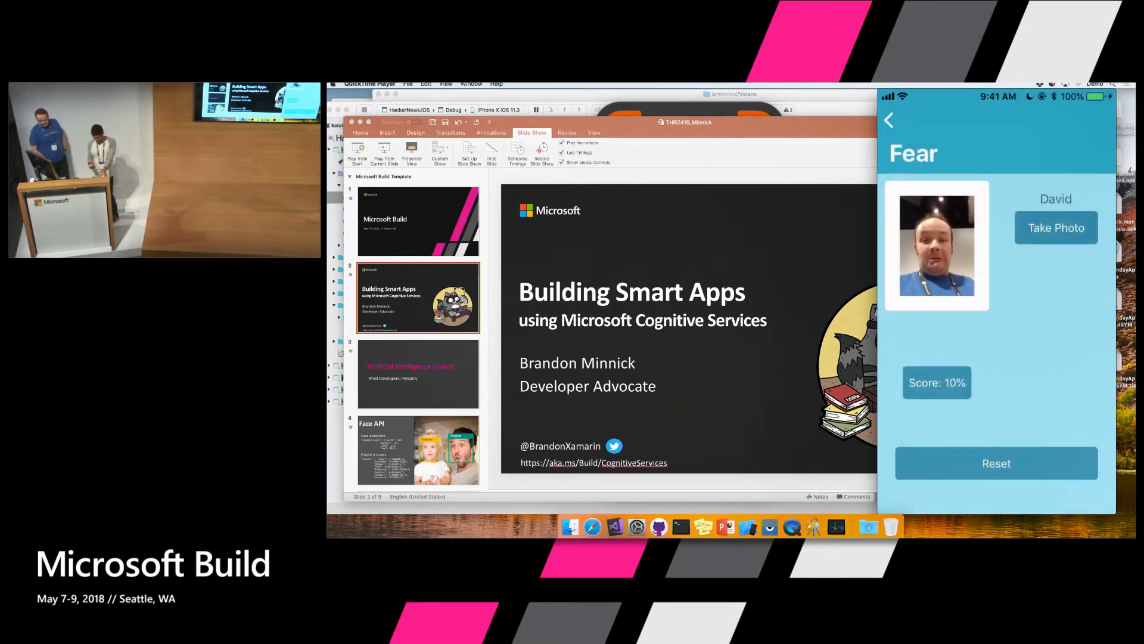
# Take David's Fear selfie and dismiss his emotion results to reach the Disgust round
pyautogui.click(1055, 228)
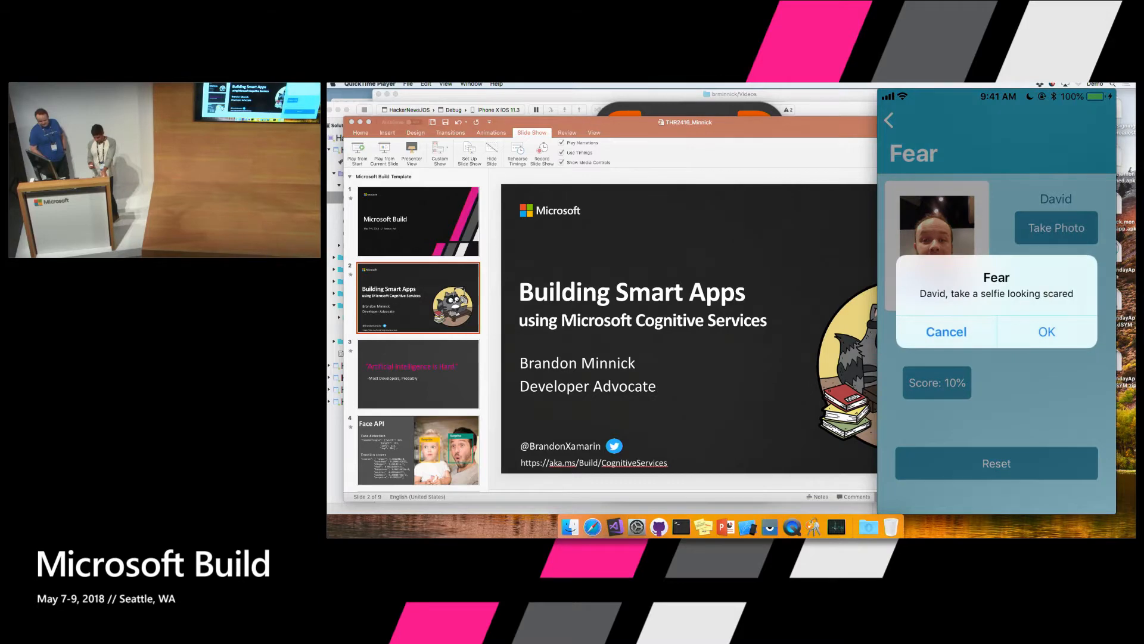
pyautogui.click(1047, 331)
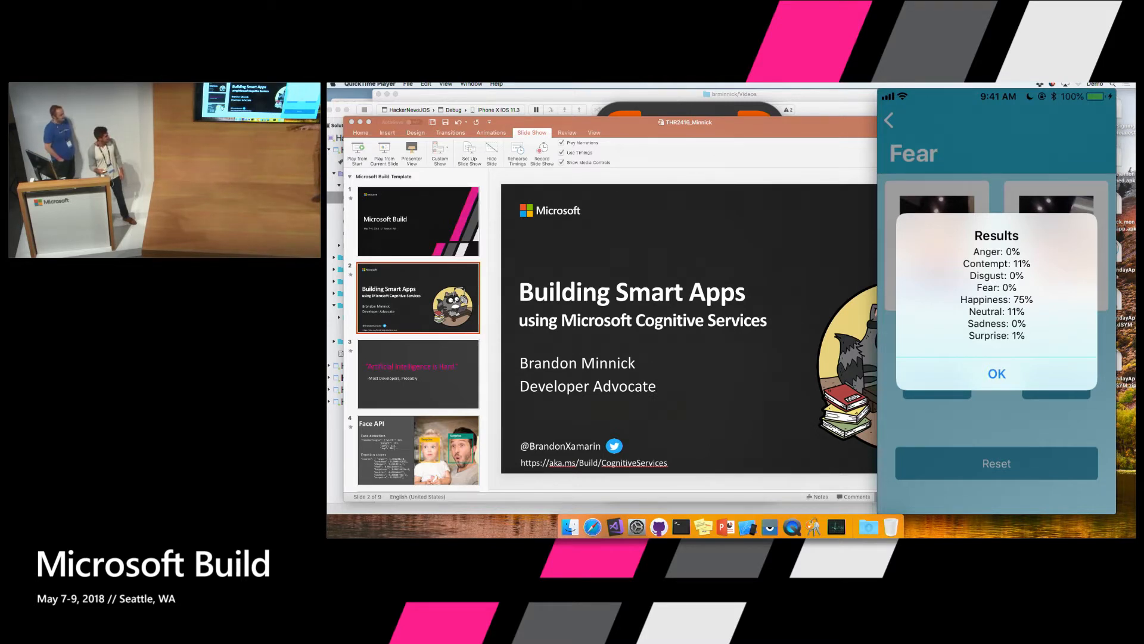
pyautogui.click(996, 373)
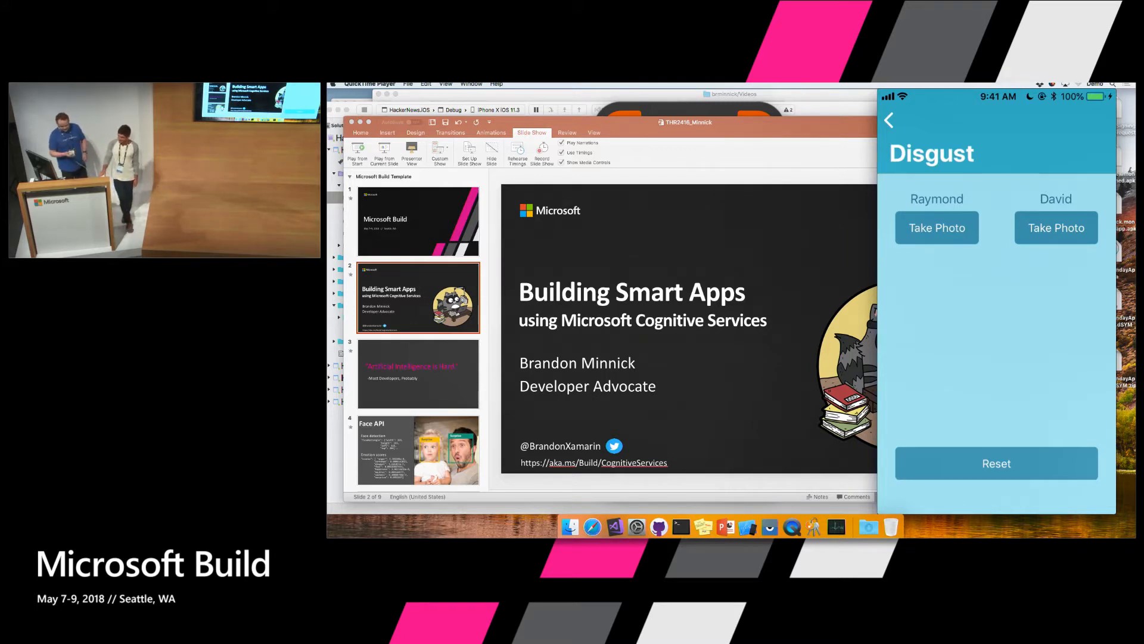
# Take and submit Raymond's disgusted selfie, then dismiss its 7% Disgust results
pyautogui.click(937, 228)
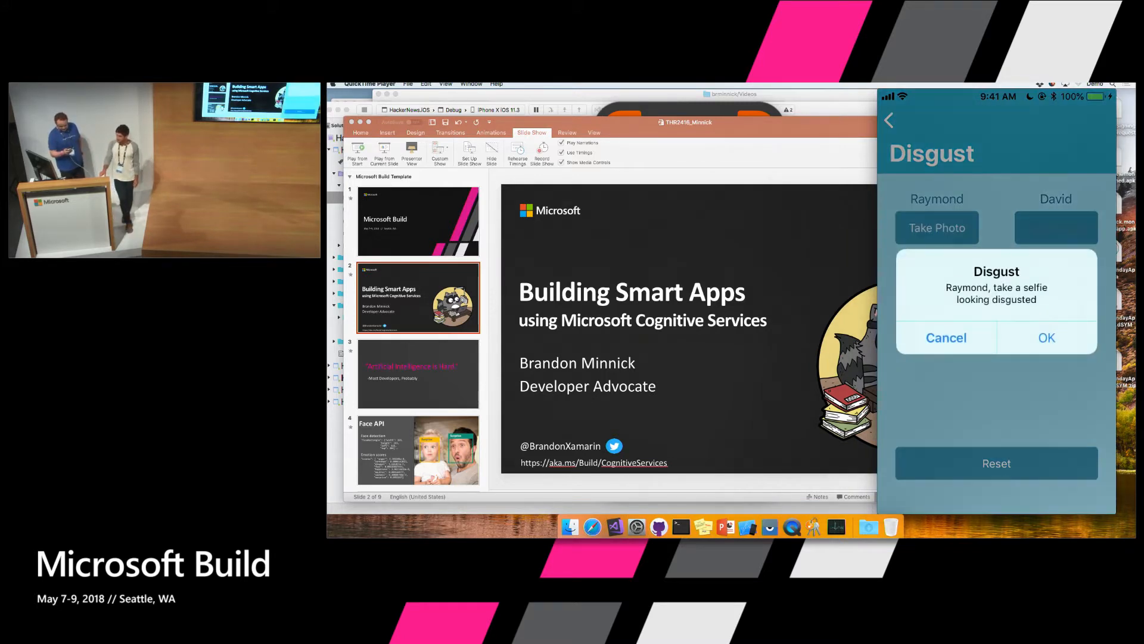
pyautogui.click(1047, 337)
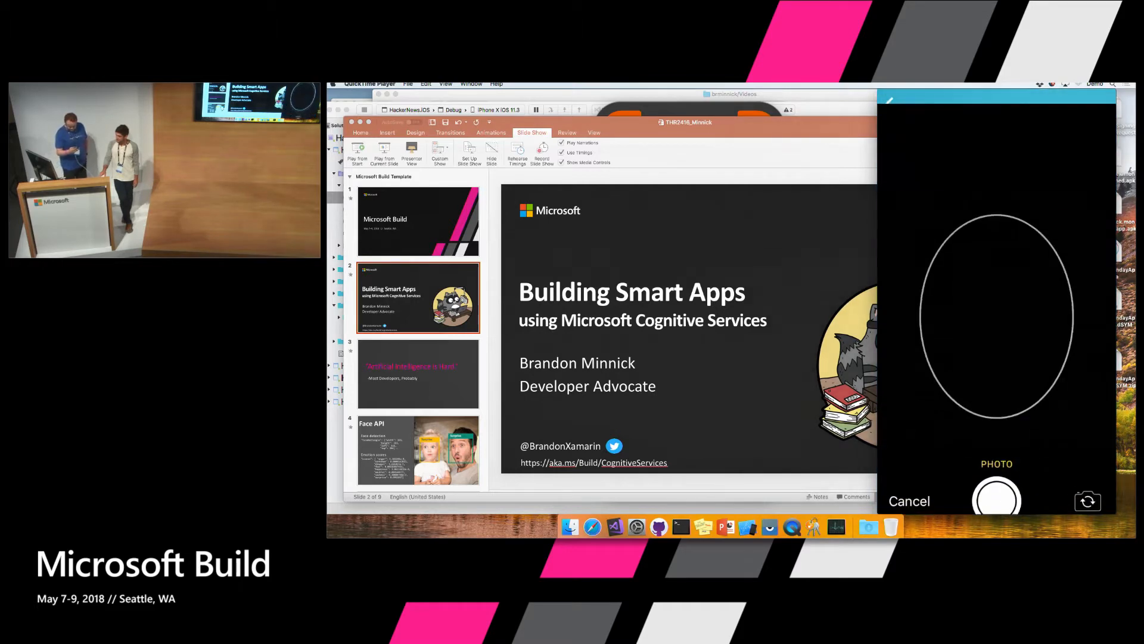
pyautogui.click(996, 496)
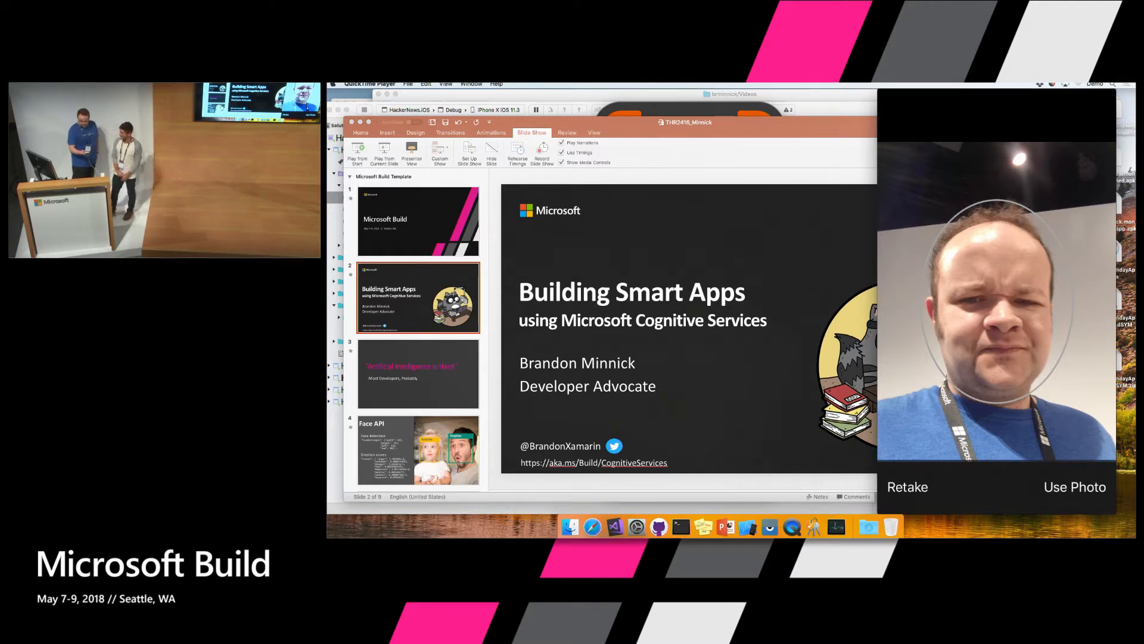
pyautogui.click(1074, 487)
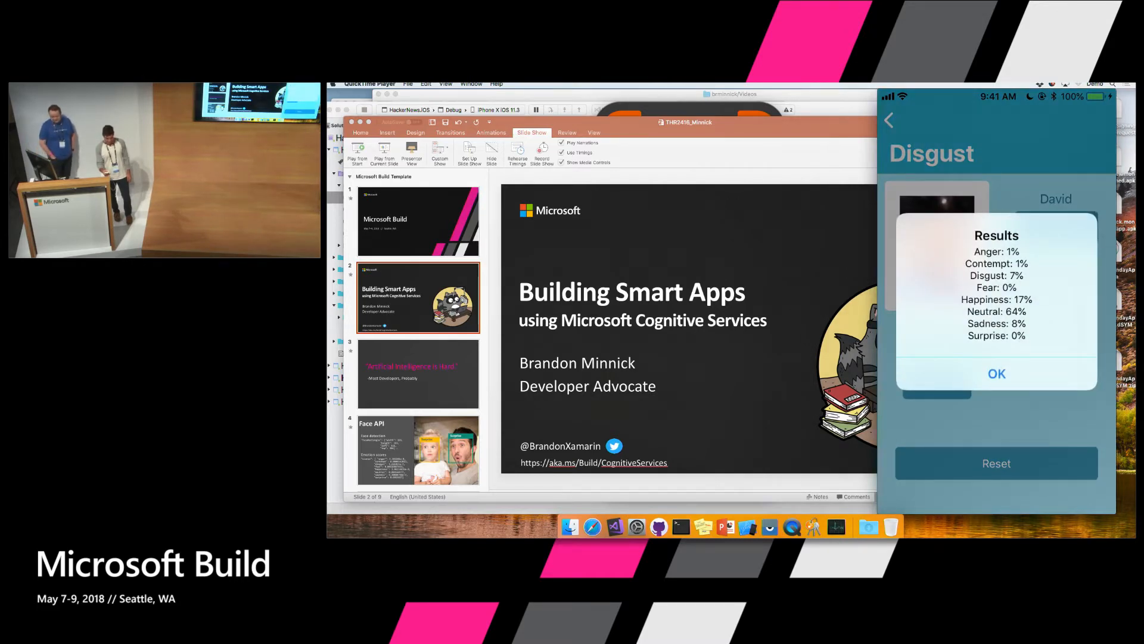
pyautogui.click(996, 374)
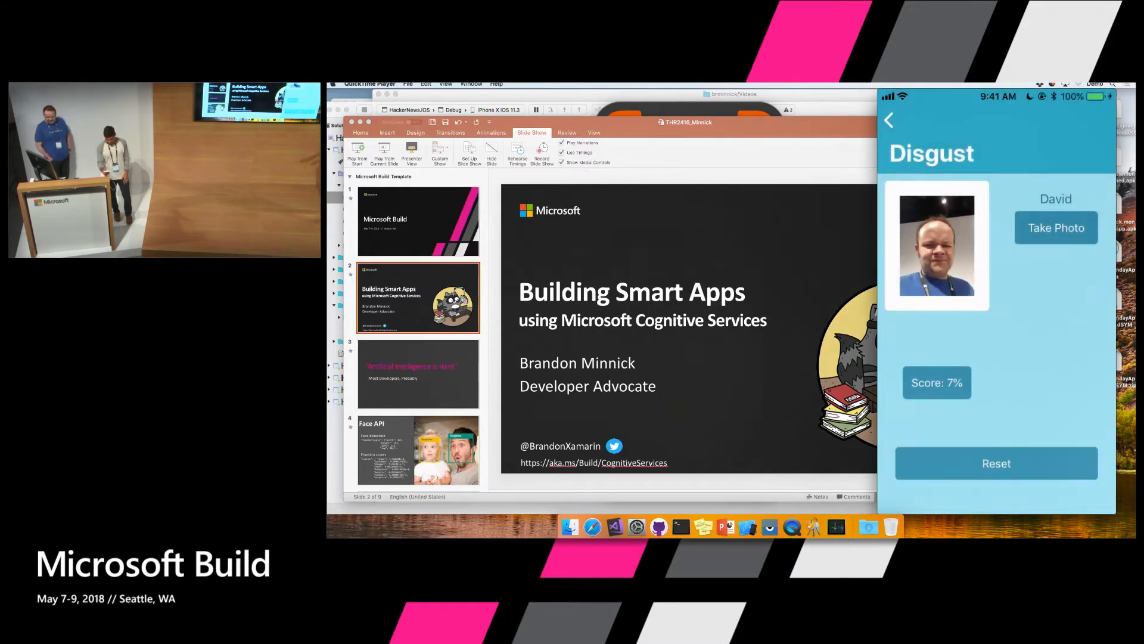
# Capture and submit David's Disgust selfie, then dismiss its 0% Disgust results
pyautogui.click(1055, 227)
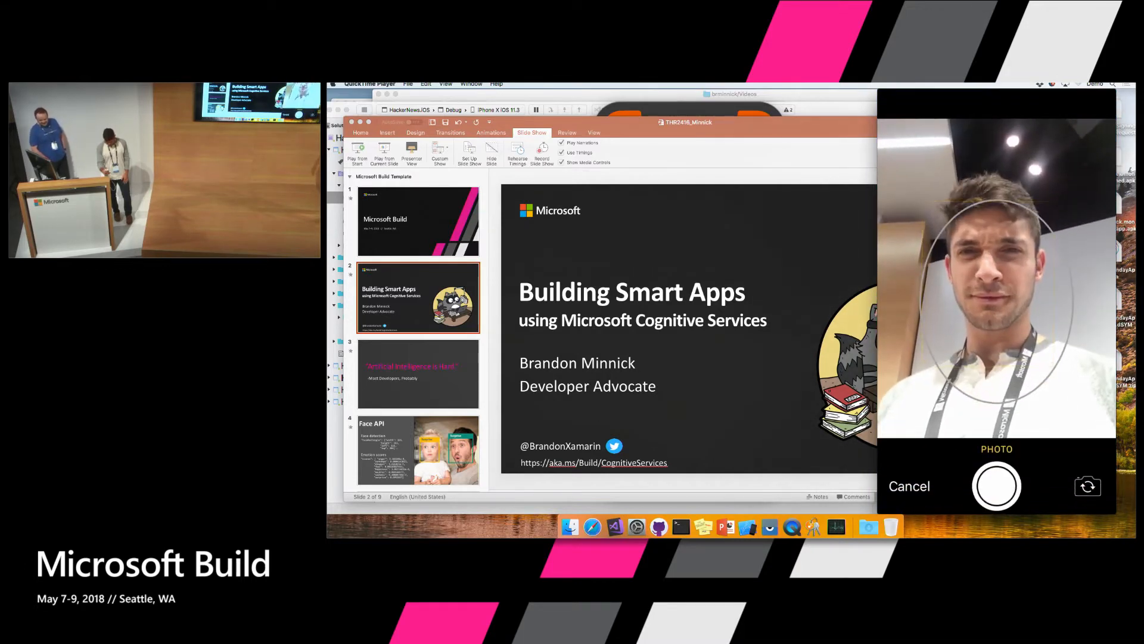
pyautogui.click(997, 485)
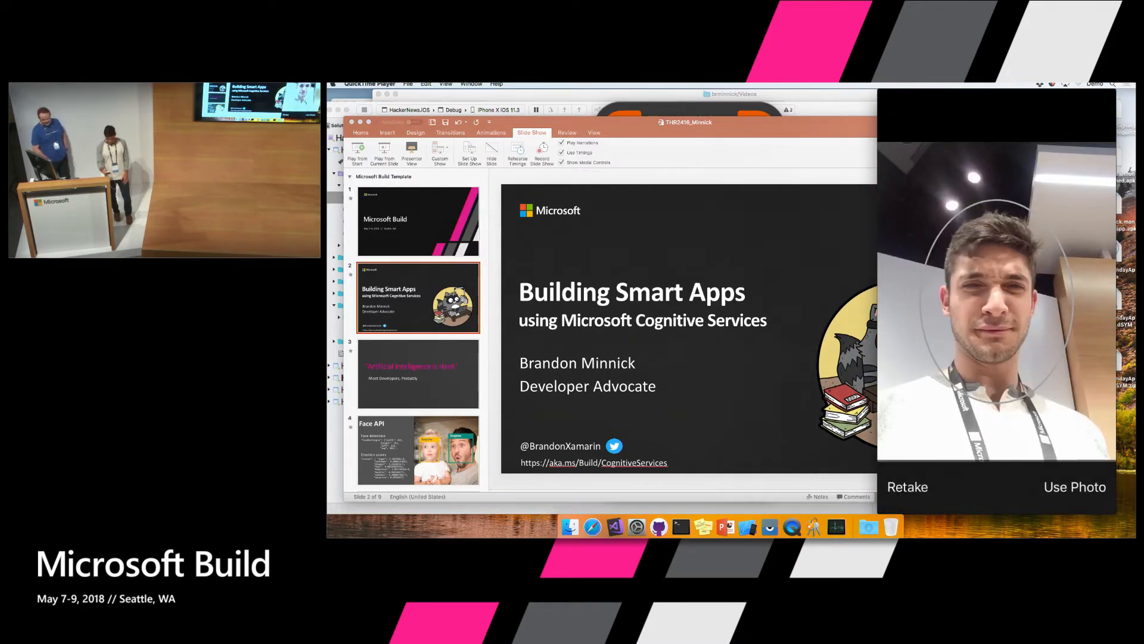
pyautogui.click(1074, 486)
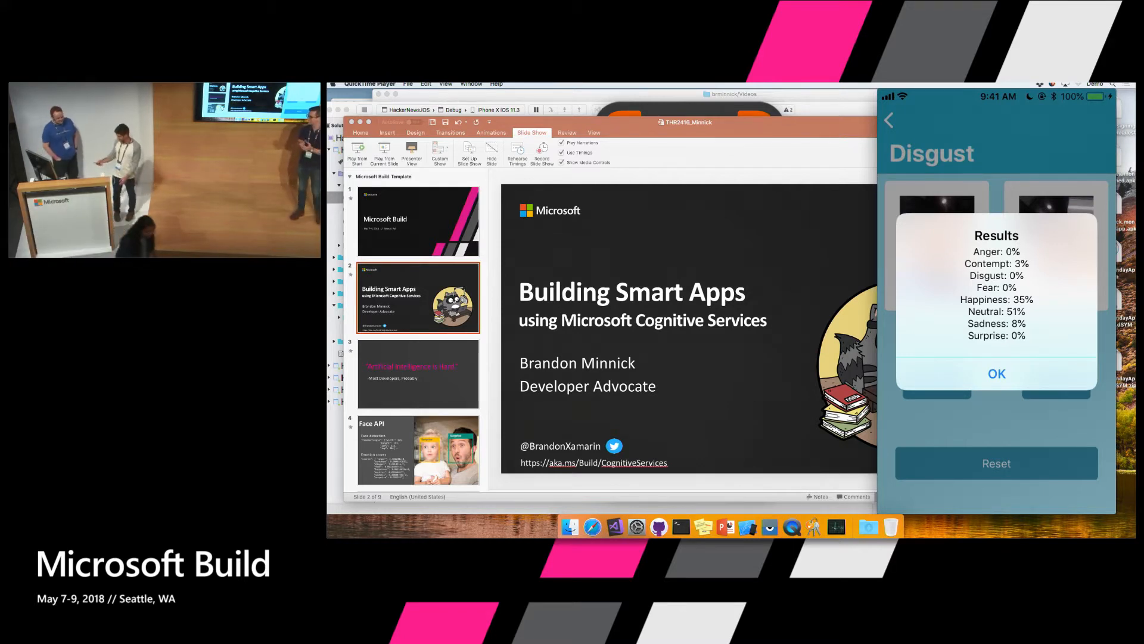
pyautogui.click(996, 374)
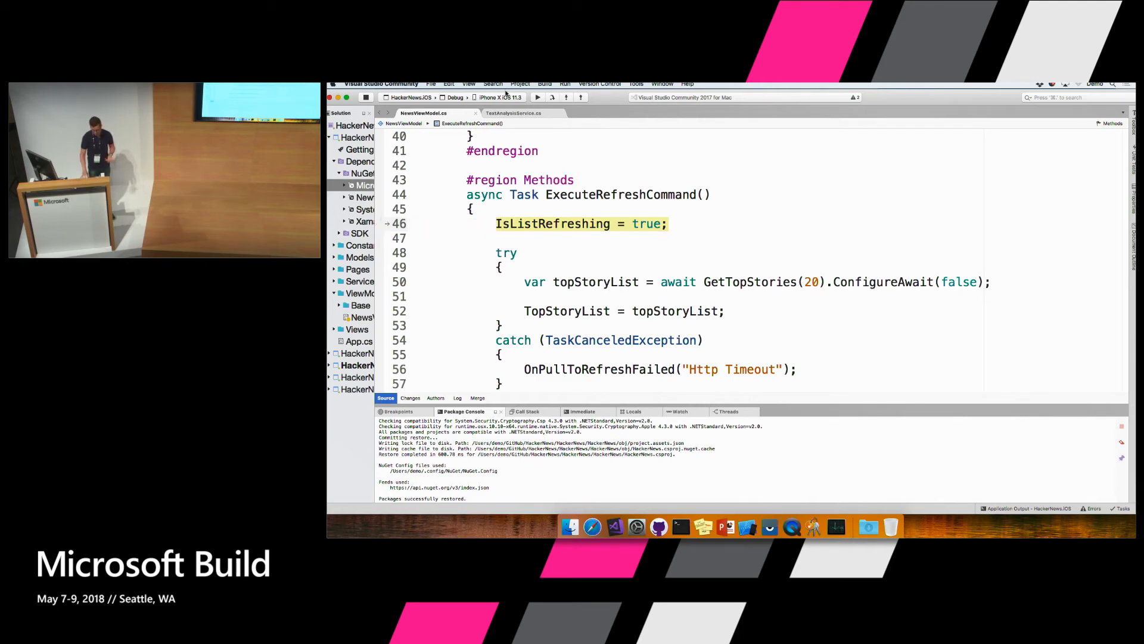
# Go to ExecuteRefreshCommand in NewsViewModel.cs after the NuGet restore finishes
pyautogui.click(537, 97)
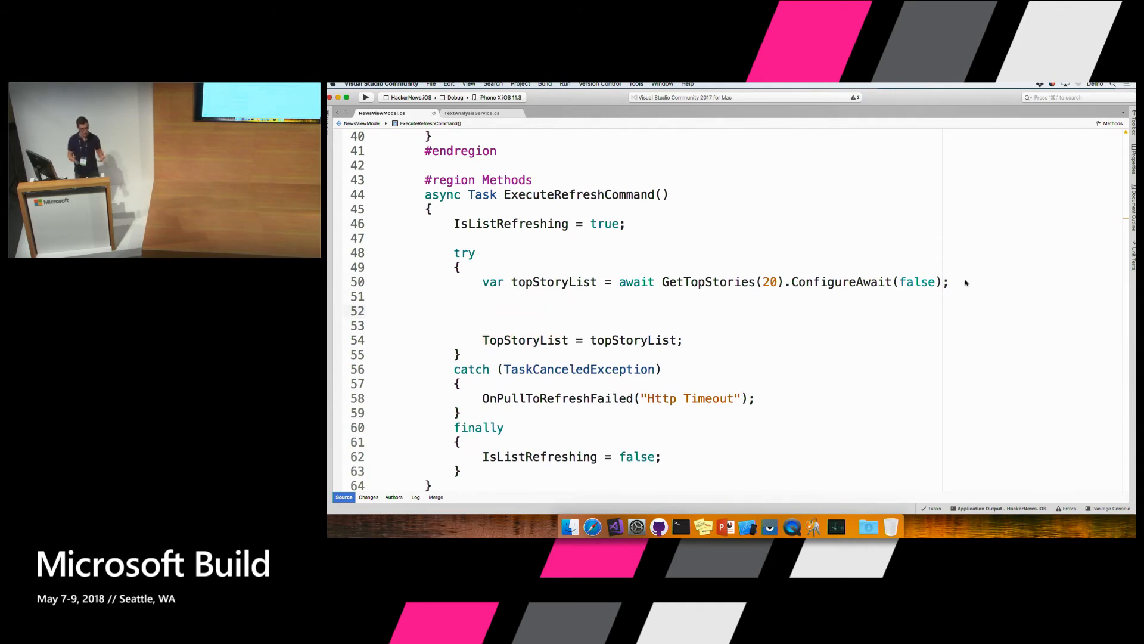
# Write var apiClient = new TextAnalyticsAPI with AzureRegions.Westus and TextAnalysisConstants.SentimentKey
pyautogui.write('var')
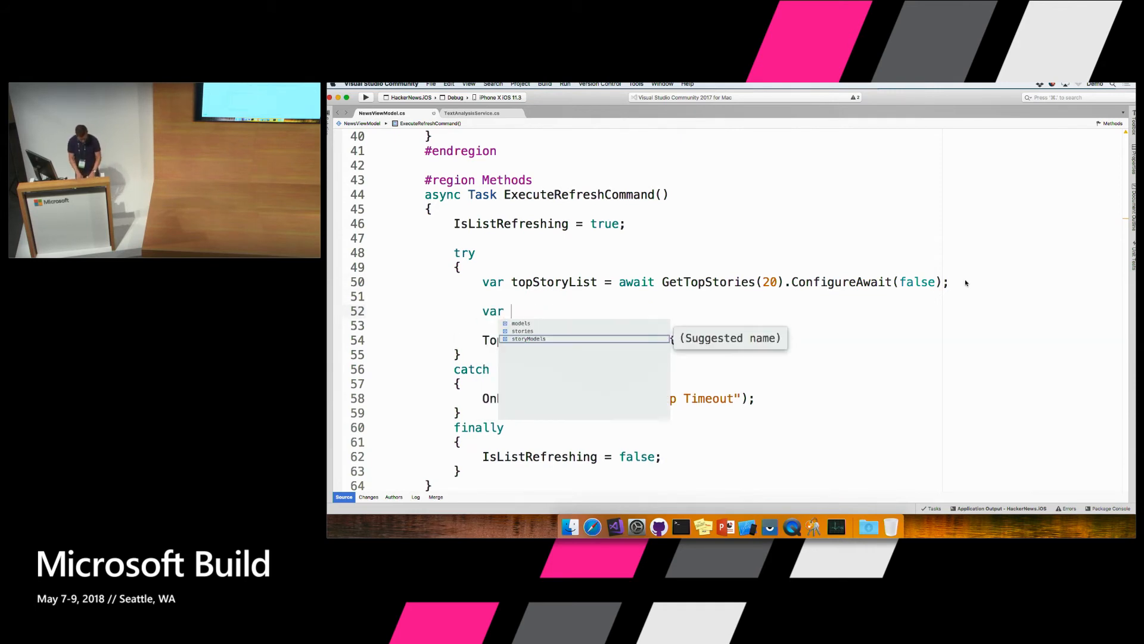
pyautogui.write('api')
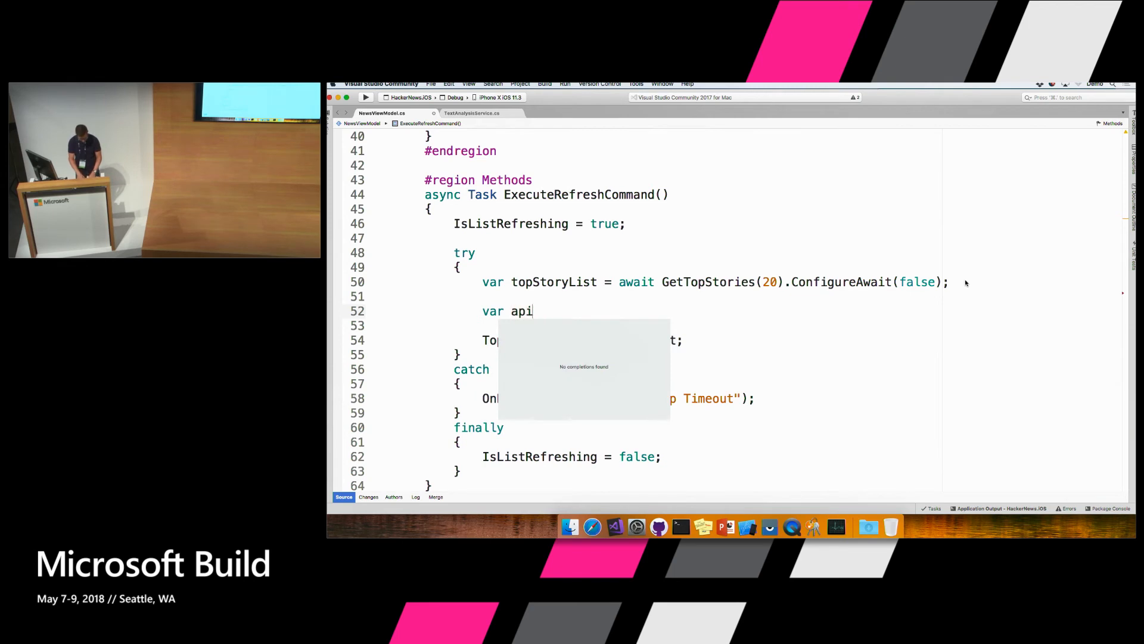
pyautogui.write('Client = te')
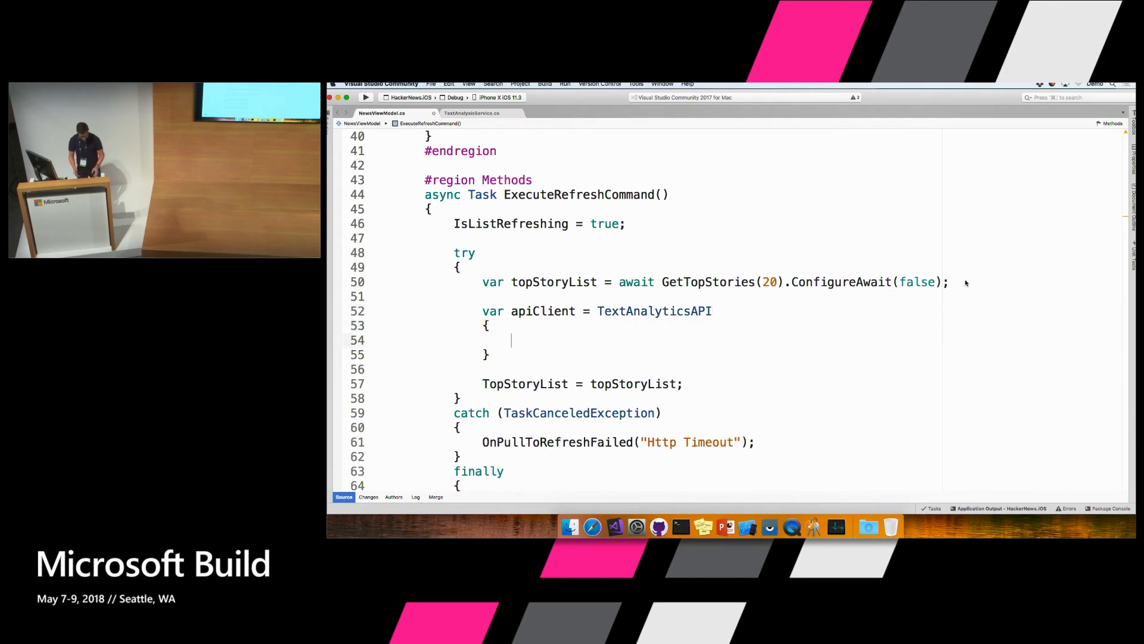
pyautogui.write('Reg')
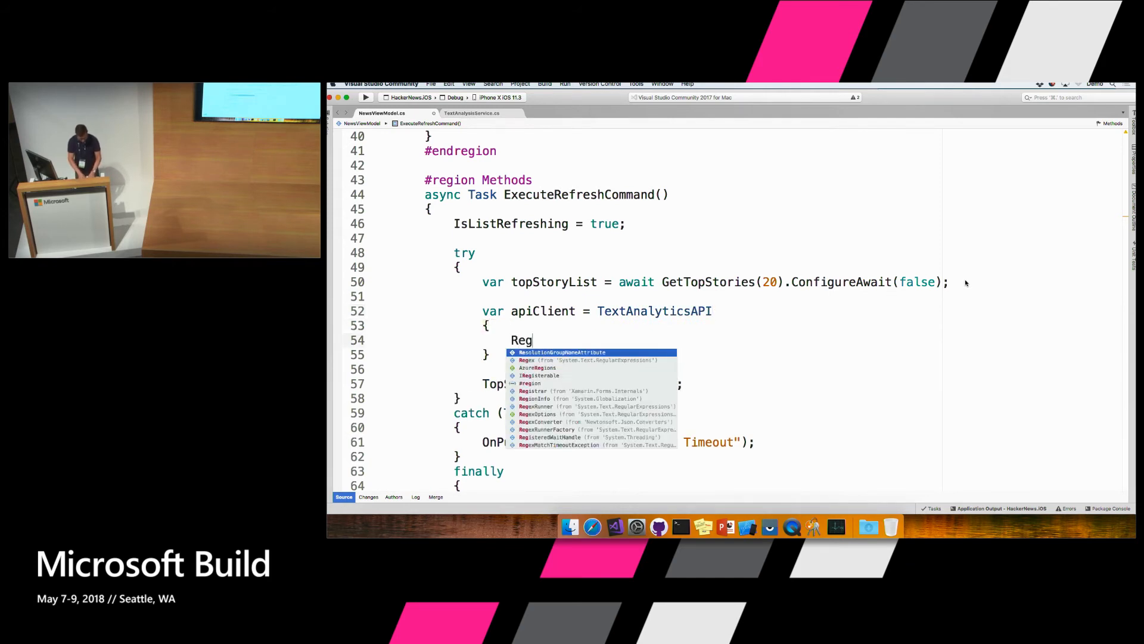
pyautogui.write('ion')
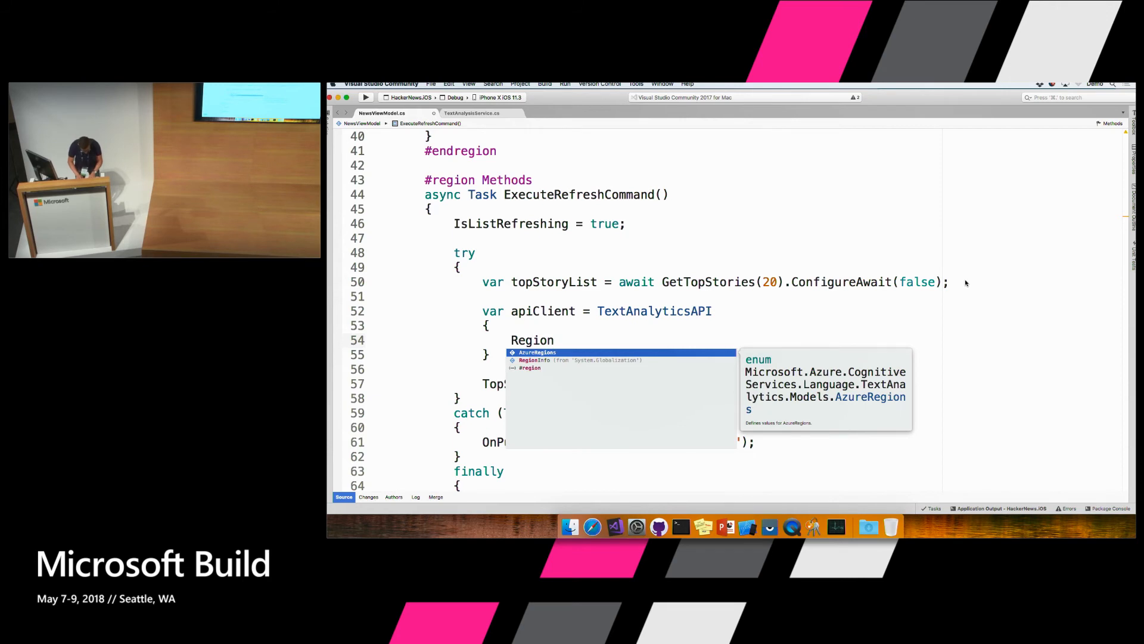
pyautogui.press('Escape')
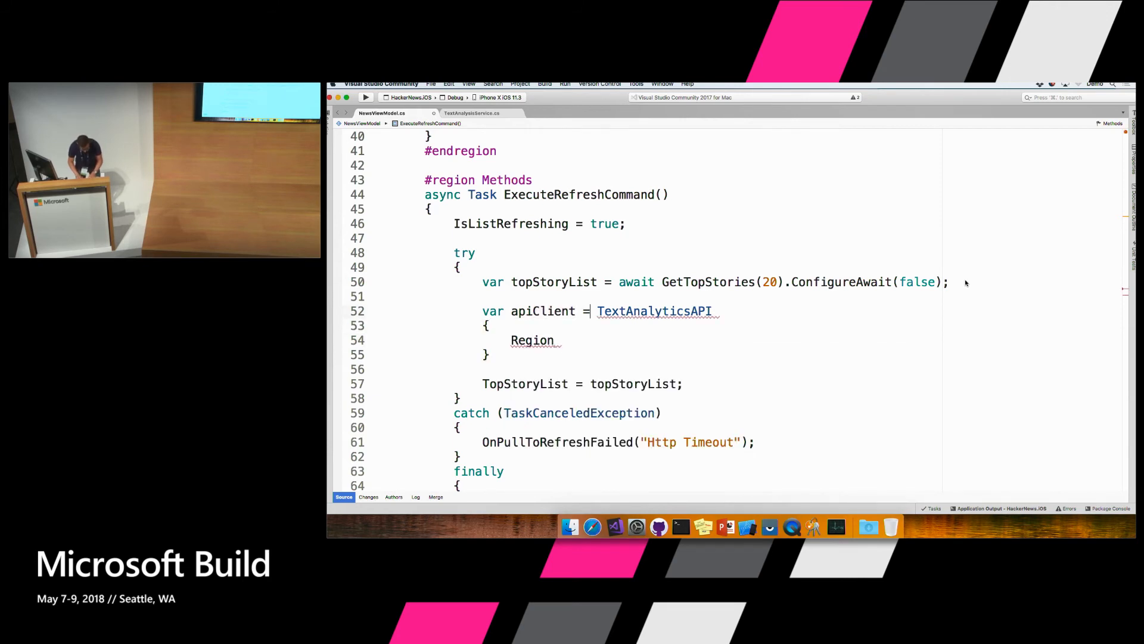
pyautogui.write('new')
pyautogui.click(639, 340)
pyautogui.write(' =')
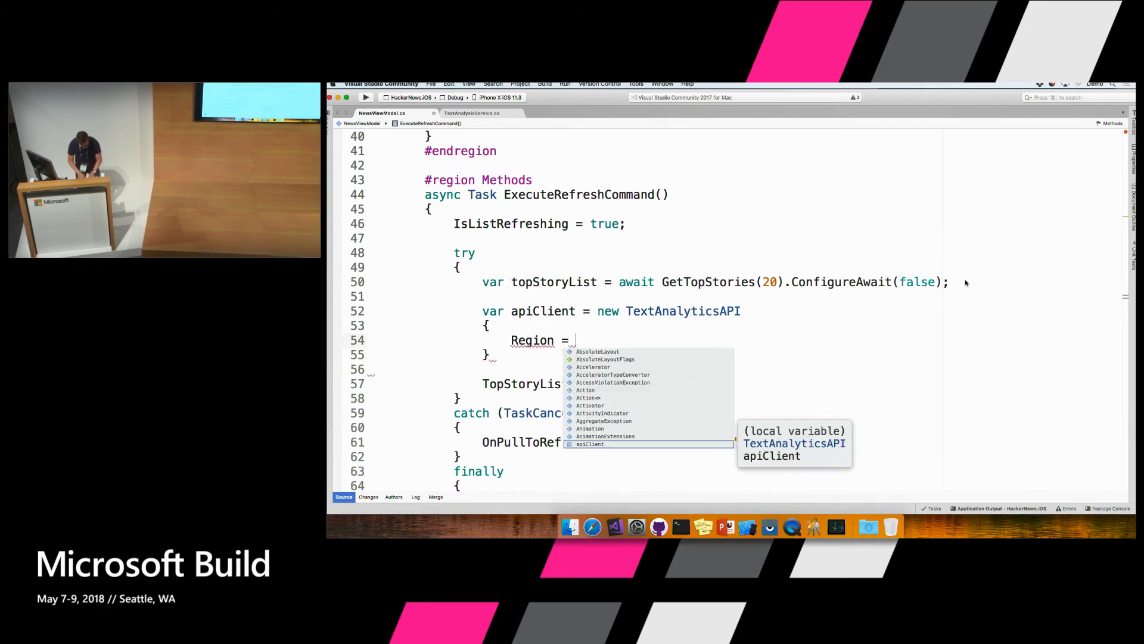
pyautogui.write('azure')
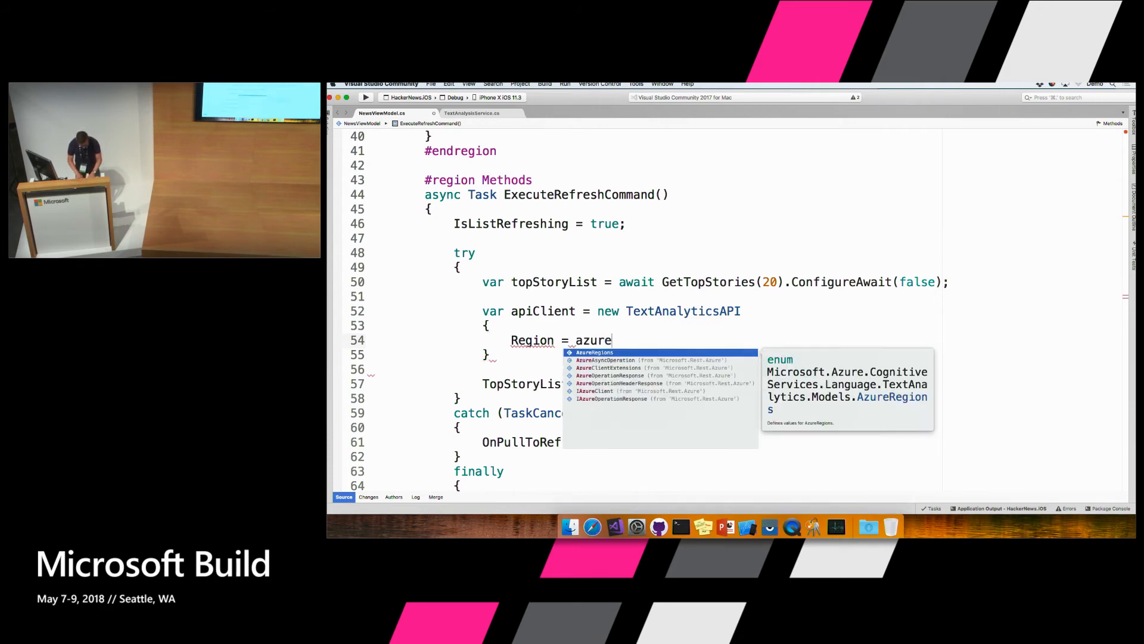
pyautogui.write('AzureRegions.Westus')
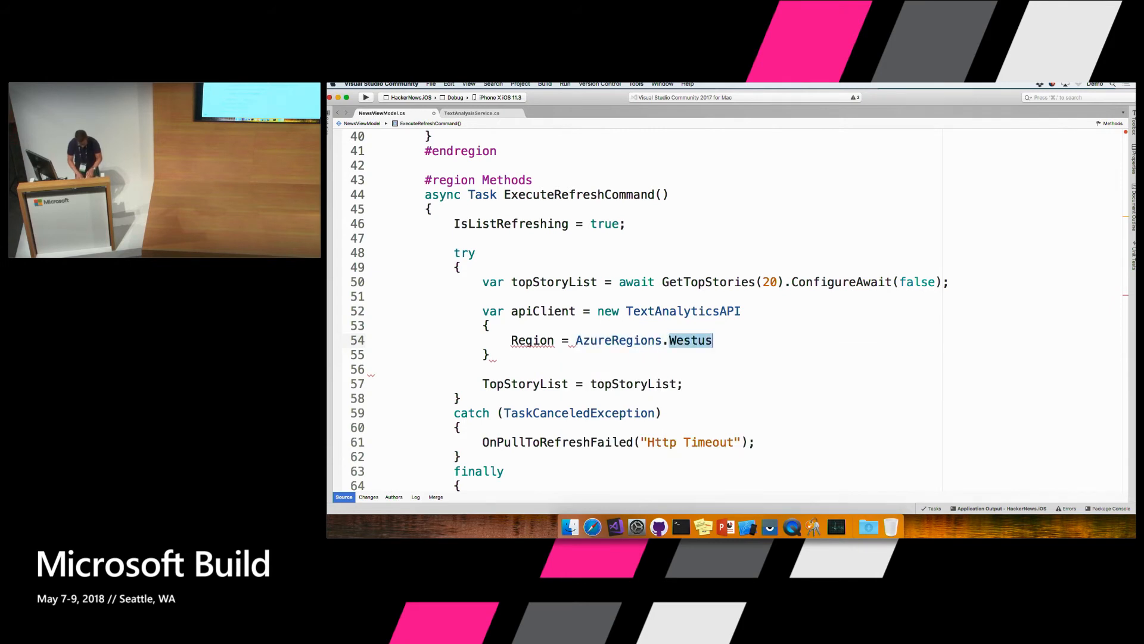
pyautogui.write(',')
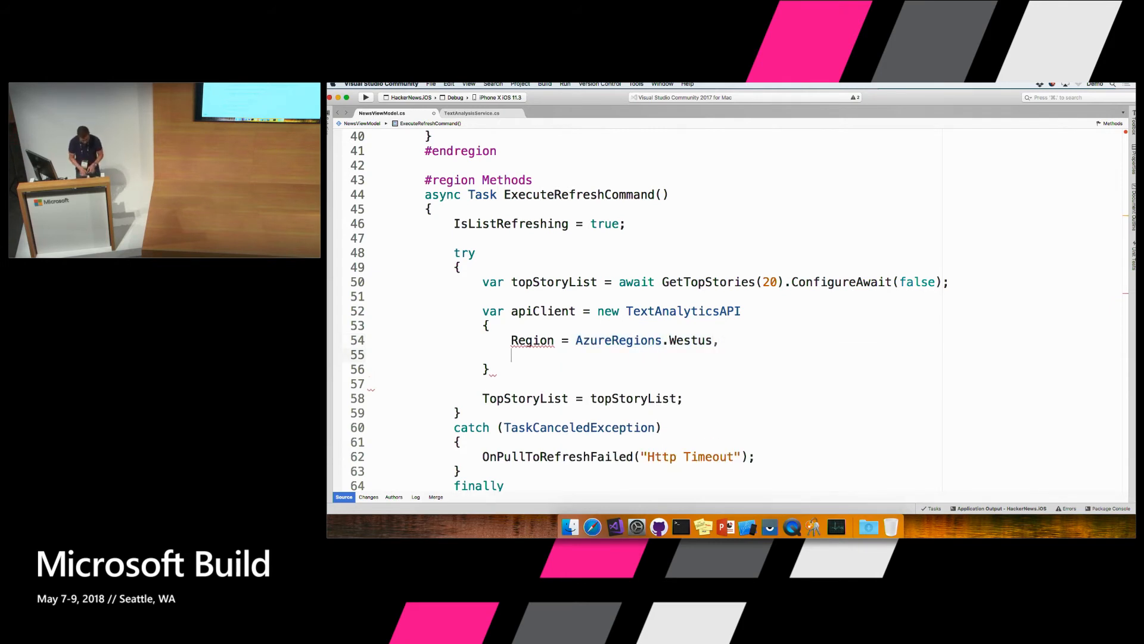
pyautogui.write('SubscriptionKey =')
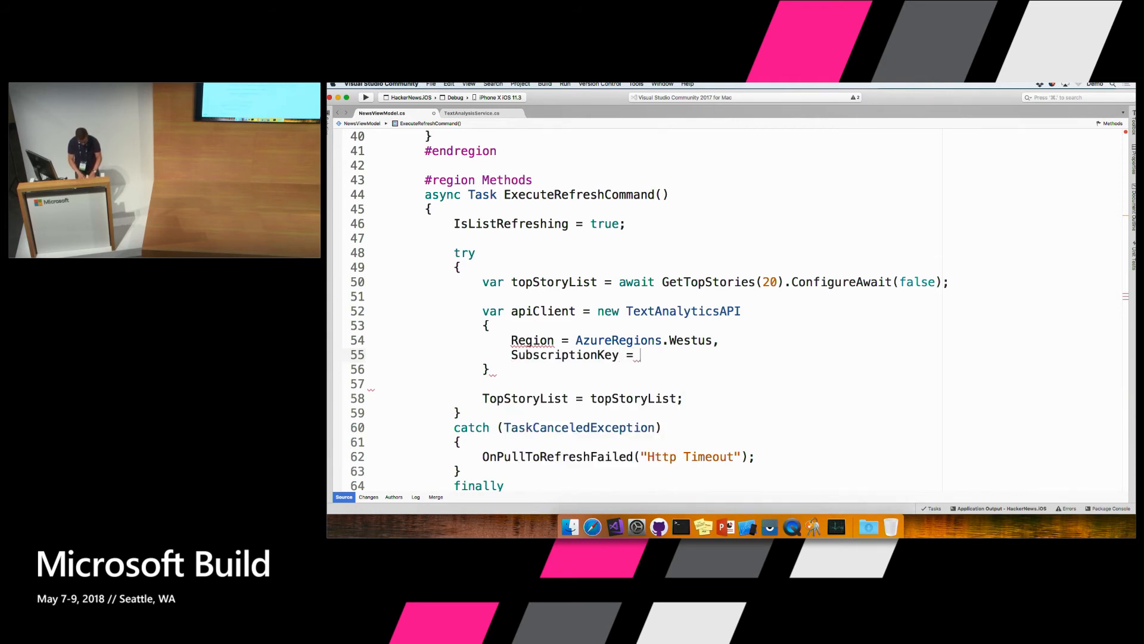
pyautogui.write('Constants.SentimentKey')
pyautogui.click(687, 369)
pyautogui.write(';')
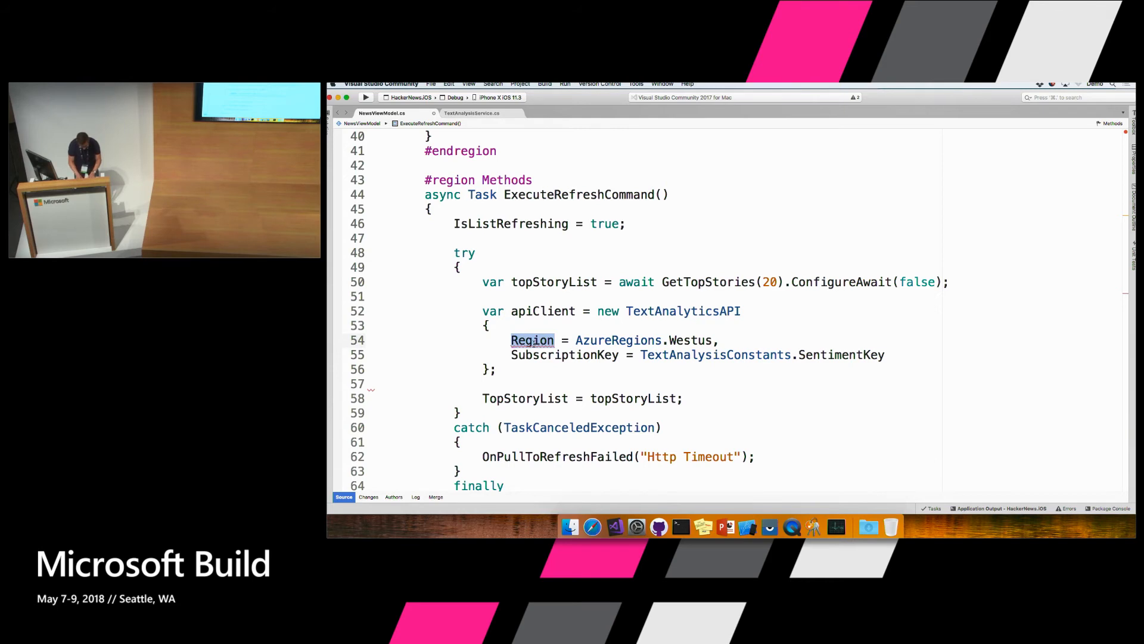
pyautogui.write('AzureRegion')
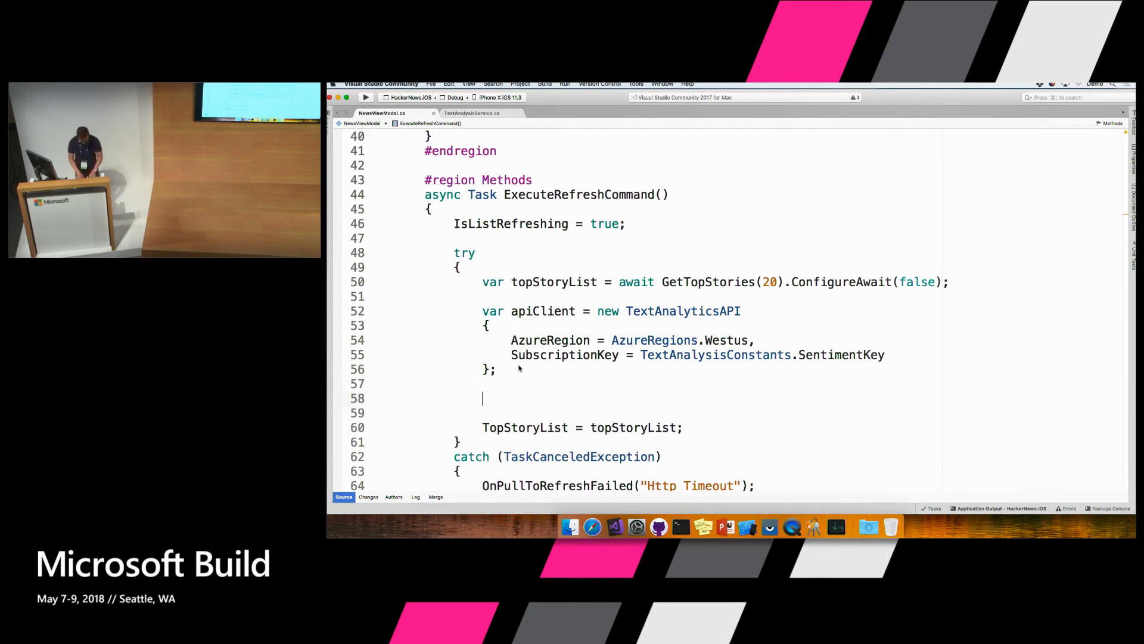
# Expand the foreach snippet into foreach (var story in topStoryList) with an empty body
pyautogui.write('forea')
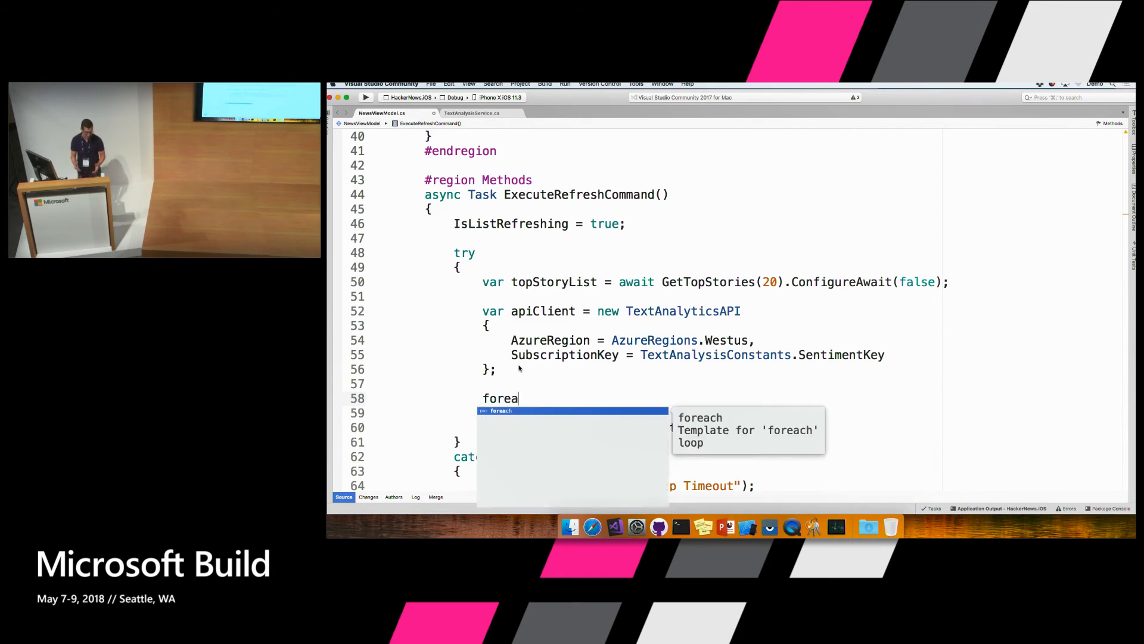
pyautogui.press('Tab')
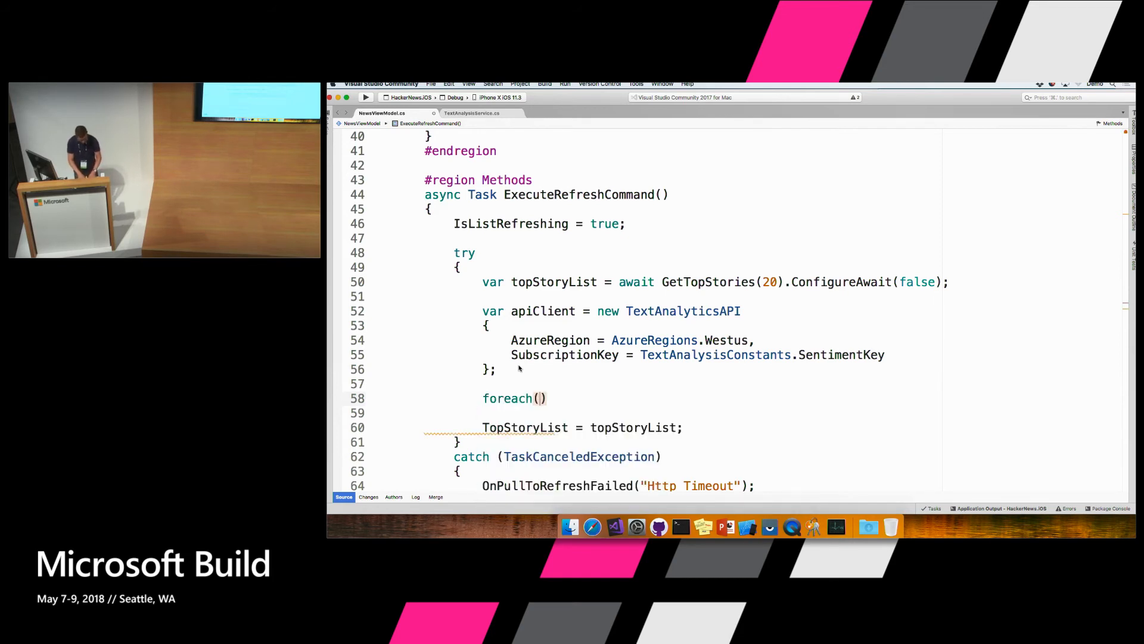
pyautogui.write('var')
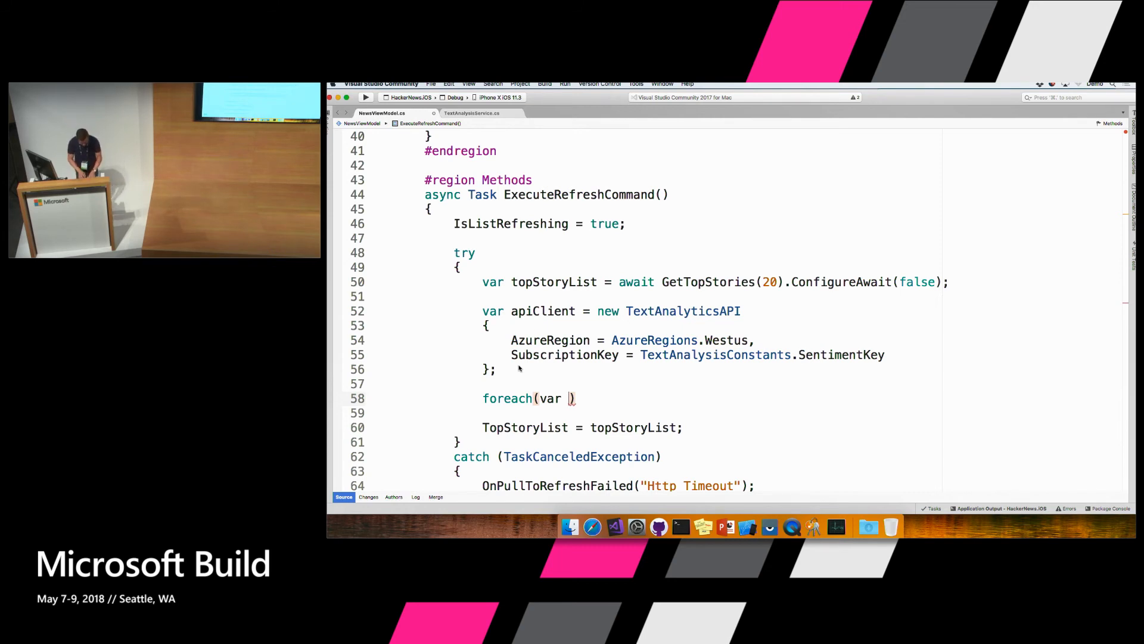
pyautogui.write('story in topStoryList')
pyautogui.click(800, 412)
pyautogui.write('{')
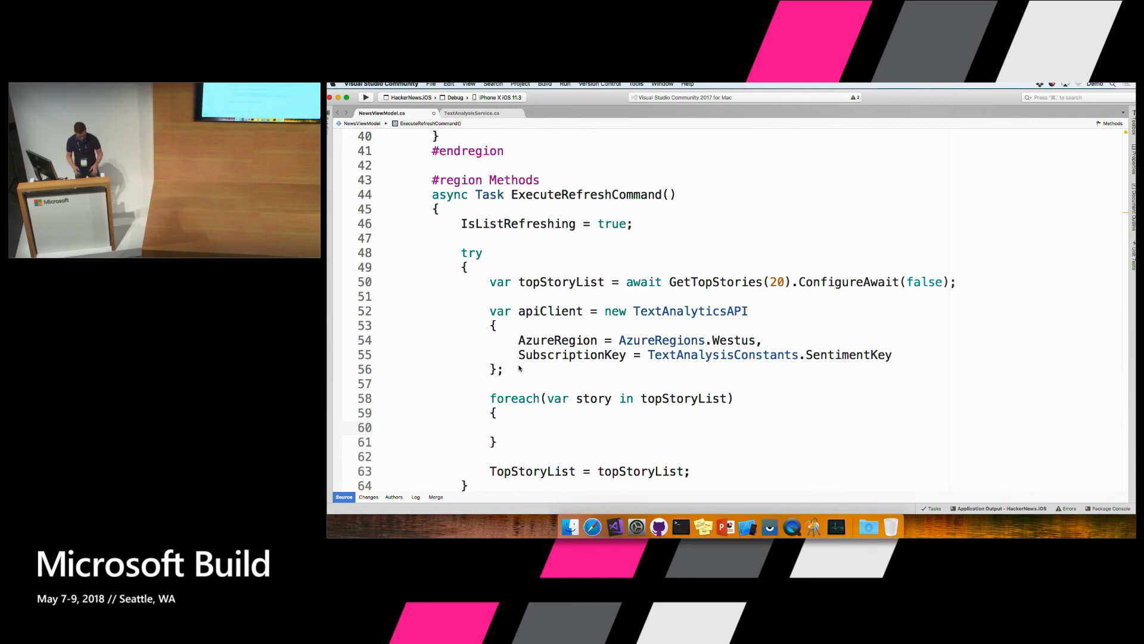
# Write var languageInput = new MultiLanguageInput("en", "1", story.Title) inside the loop
pyautogui.write('var lan')
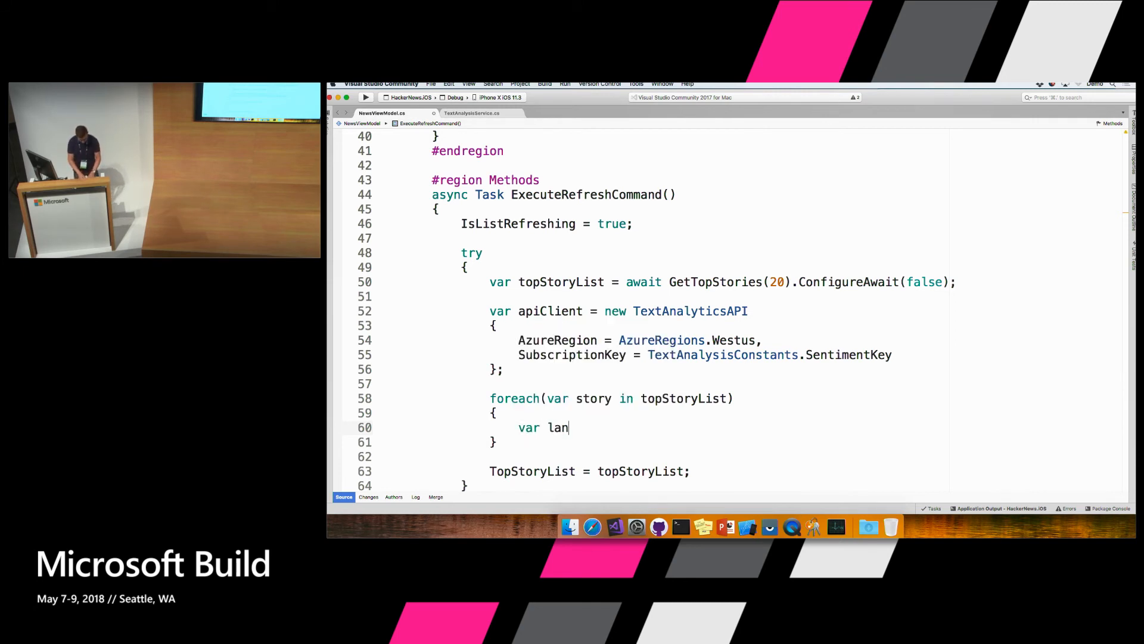
pyautogui.write('guageInput =')
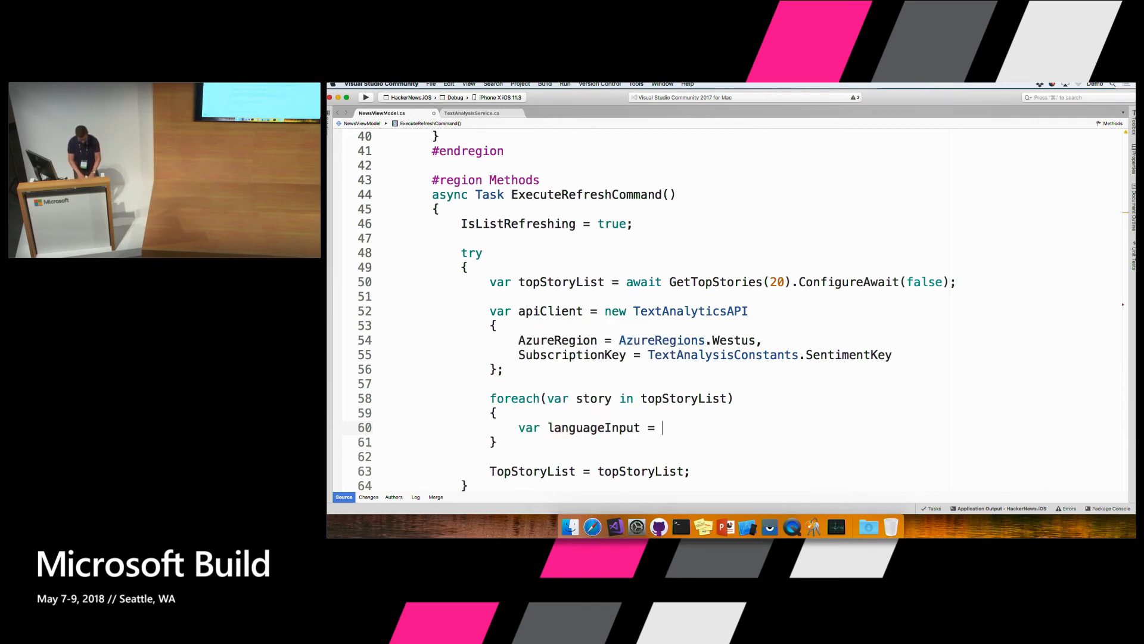
pyautogui.write('new multip')
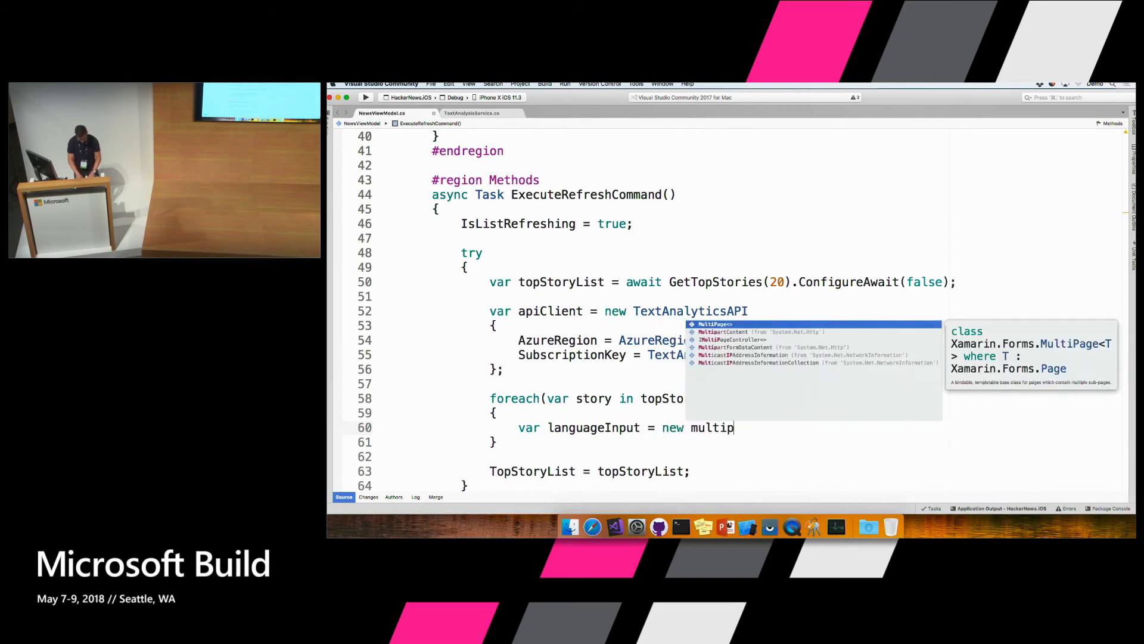
pyautogui.write('MultiLanguageInput(')
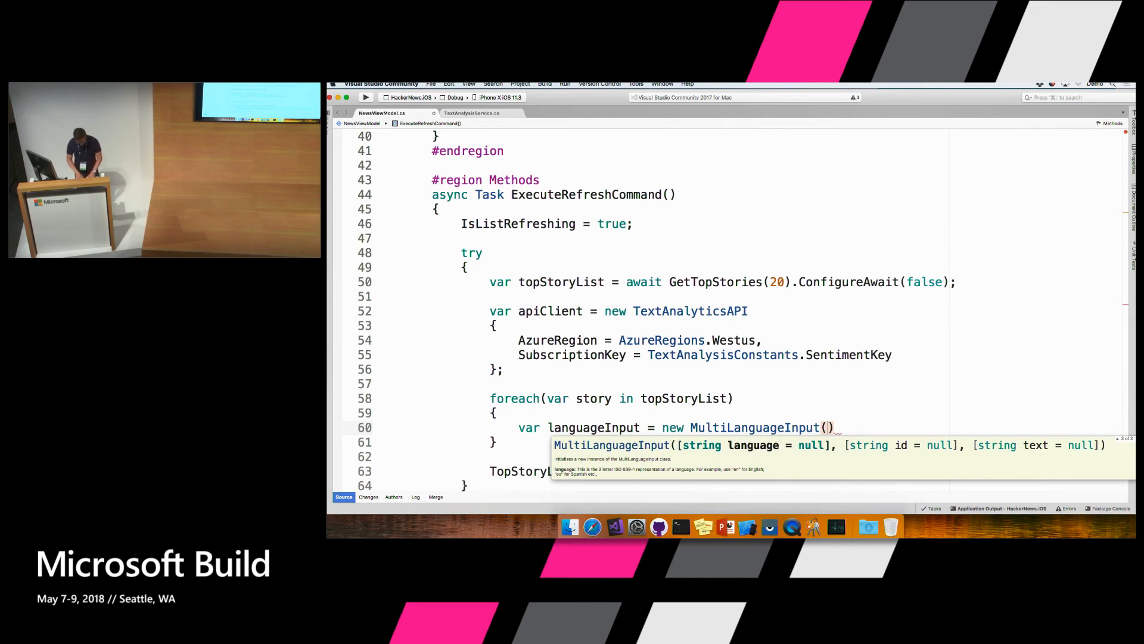
pyautogui.write('"en"')
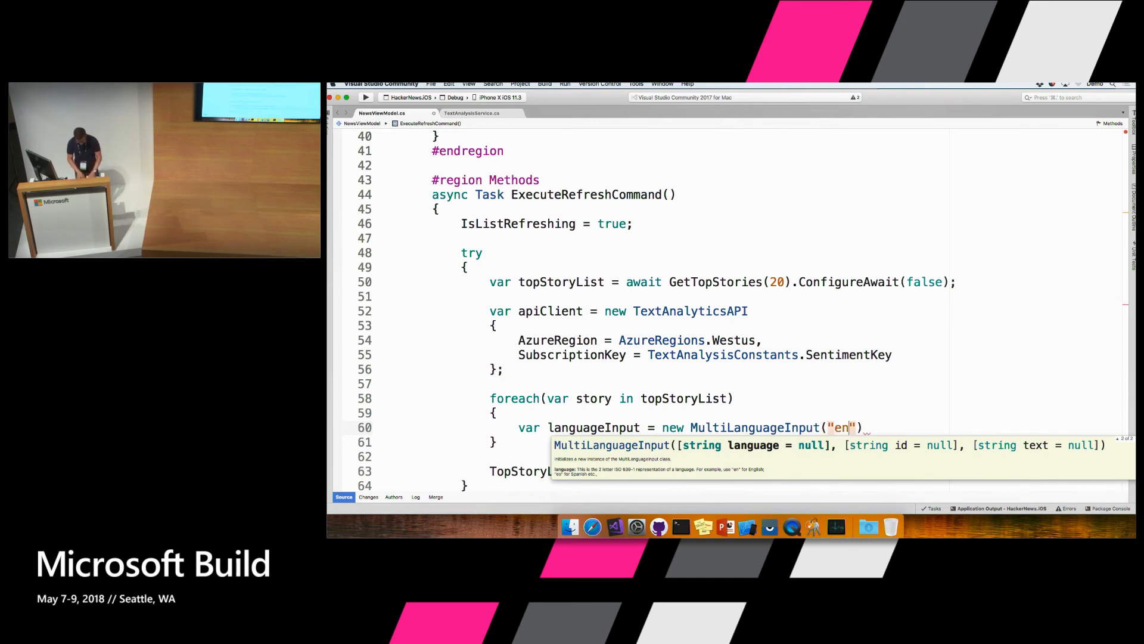
pyautogui.write(',')
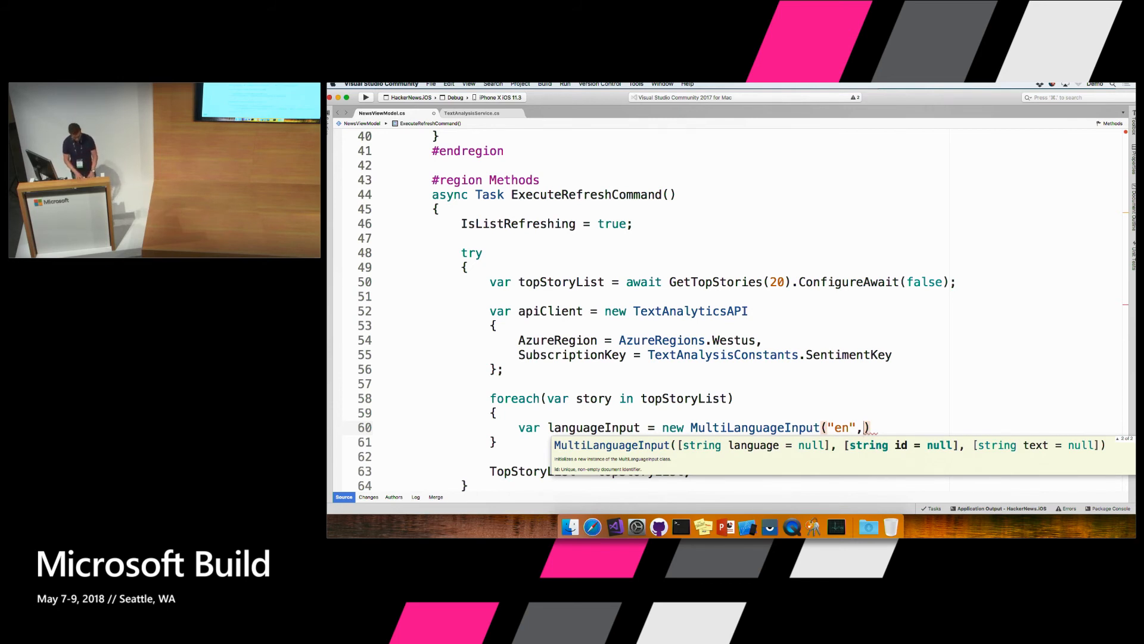
pyautogui.write('"1",')
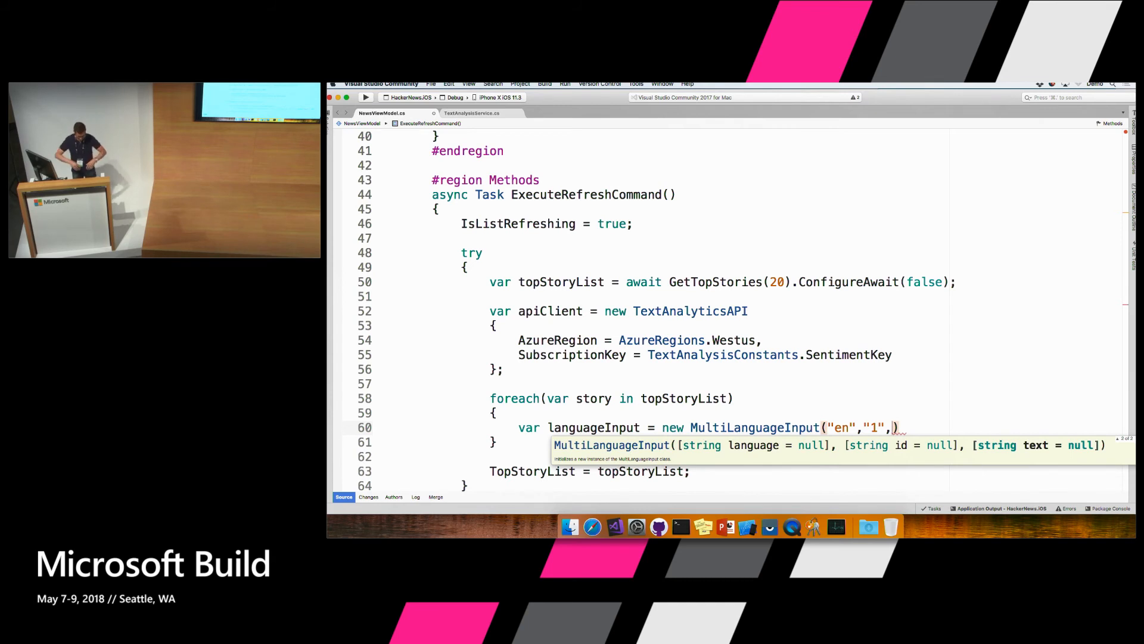
pyautogui.write('stor')
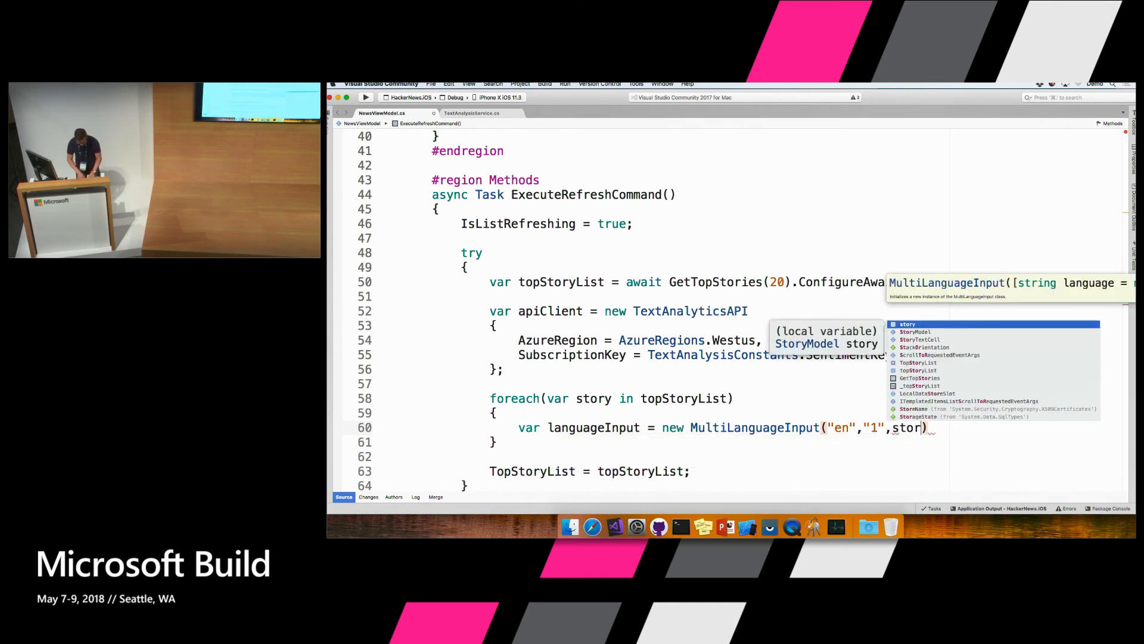
pyautogui.write('y.Title')
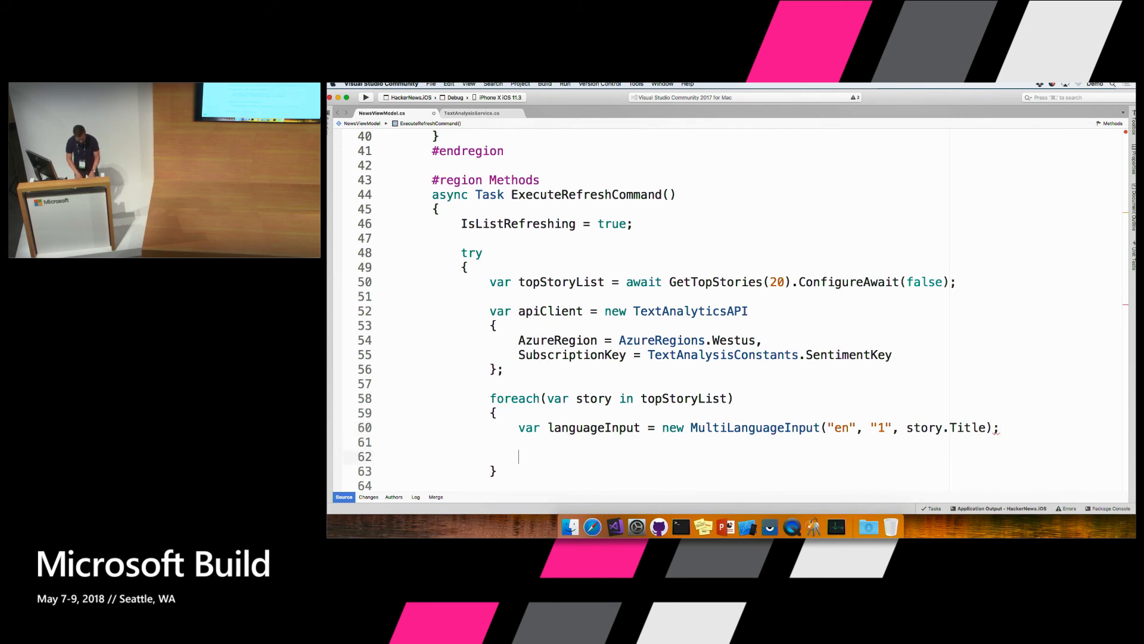
# Write var results = await apiClient.SentimentAsync(new MultiLanguageBatchInput(new List<MultiLanguageInput>{...}))
pyautogui.write('va')
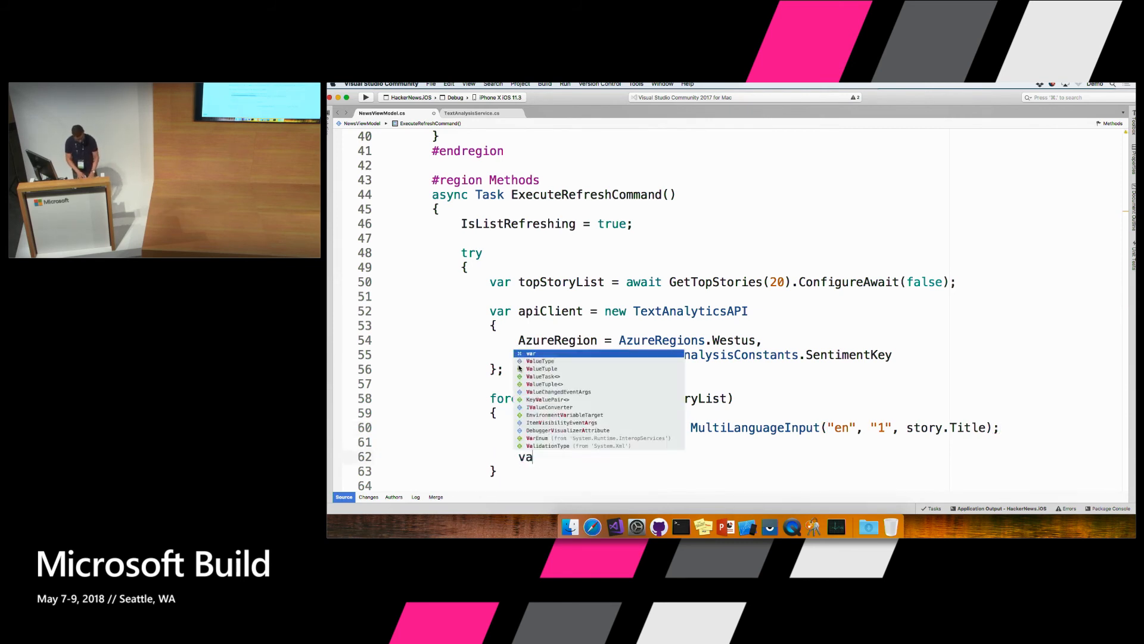
pyautogui.write('results =')
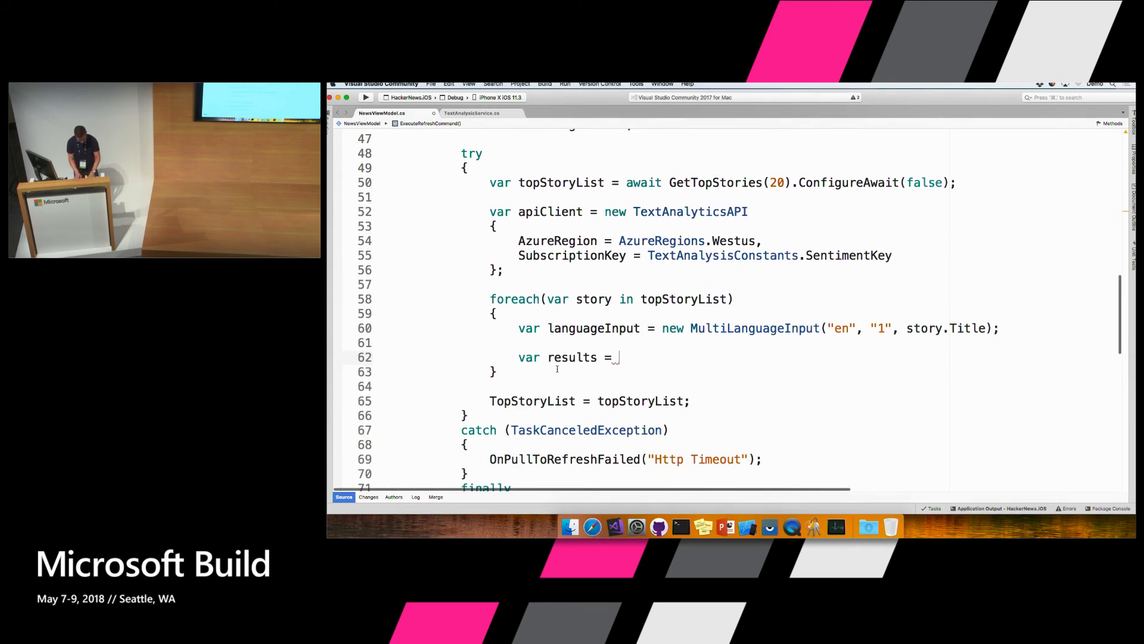
pyautogui.write('await')
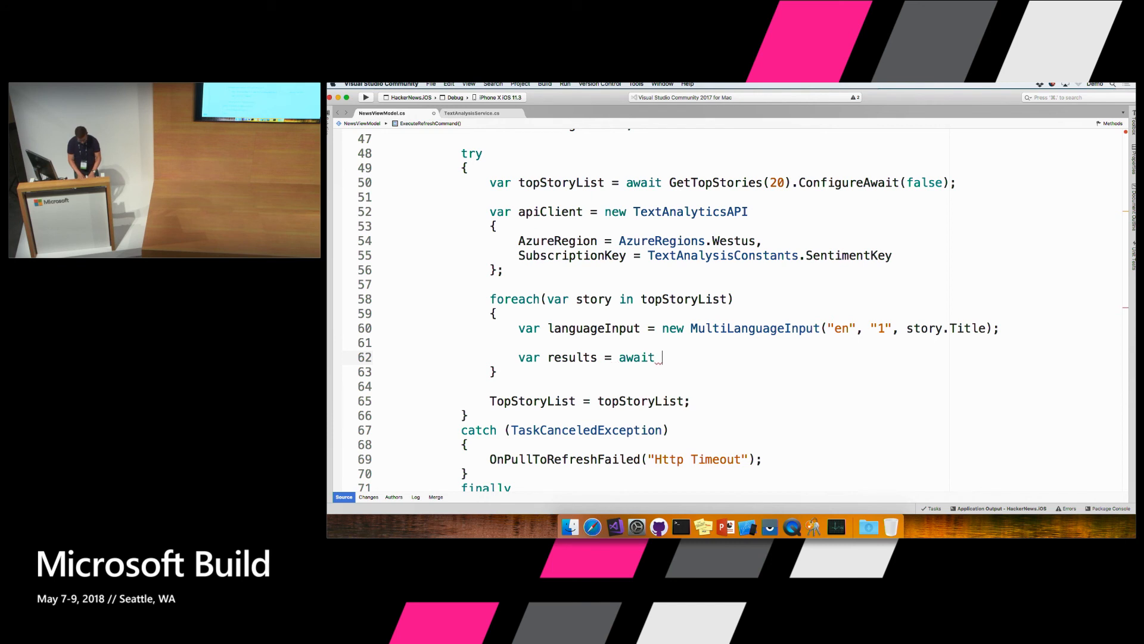
pyautogui.write('apiClient.SentimentAsync')
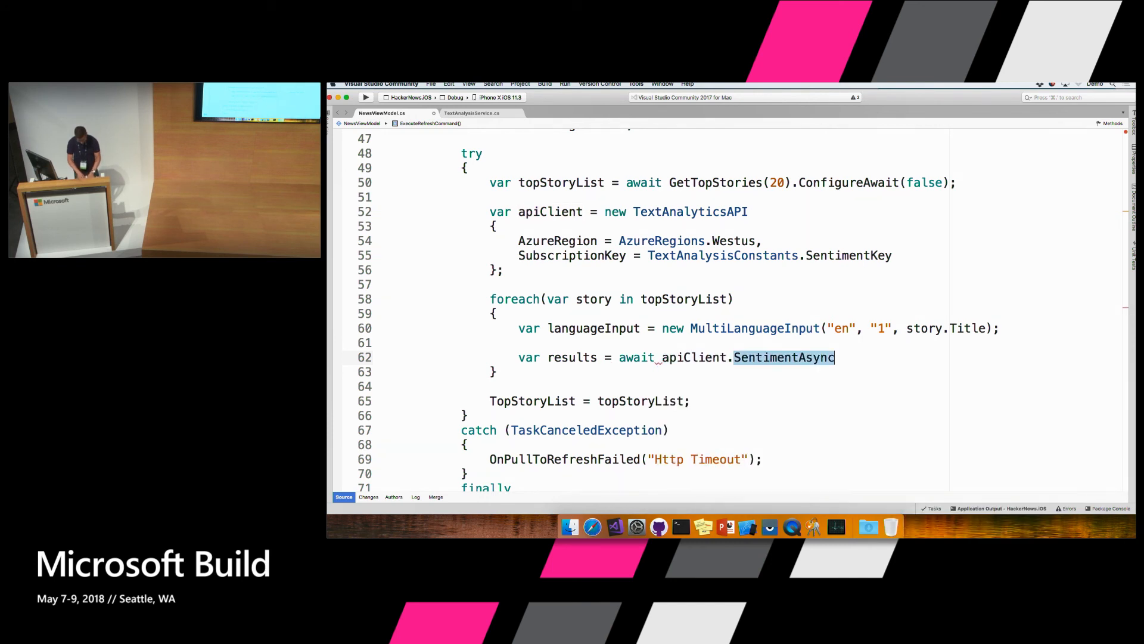
pyautogui.write('(n')
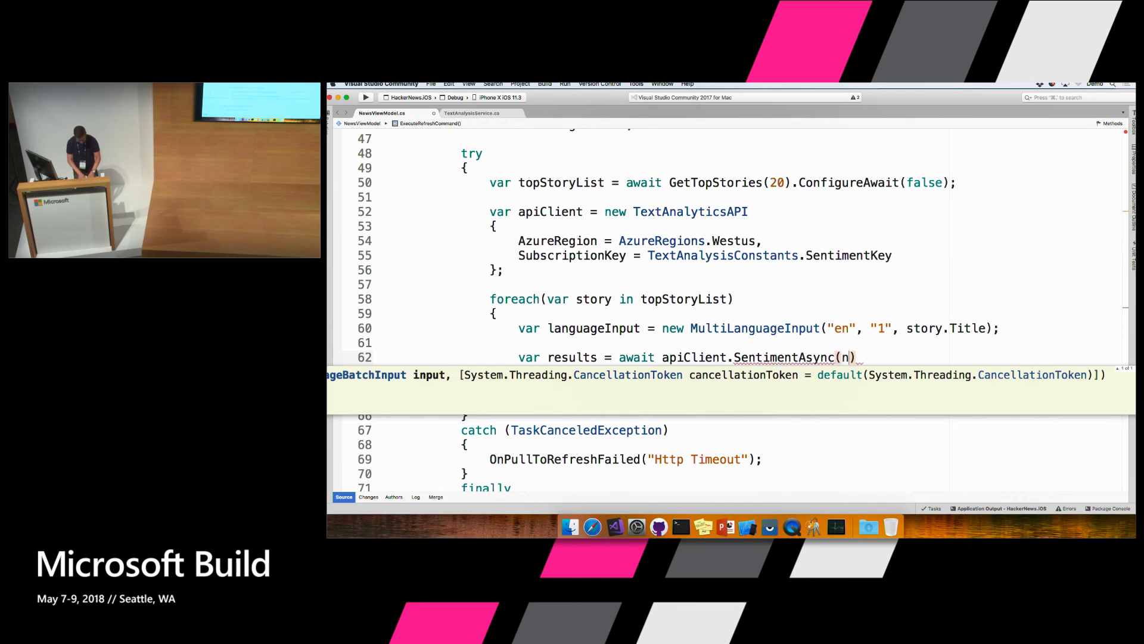
pyautogui.write('new multiLanguageBatchInput(')
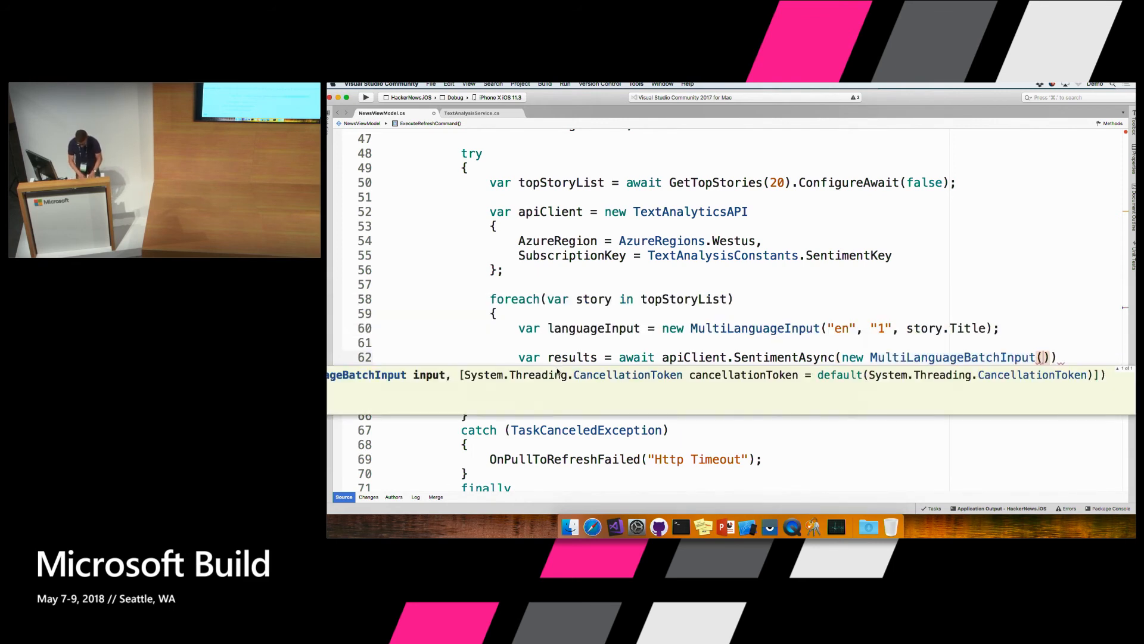
pyautogui.write('new List<>')
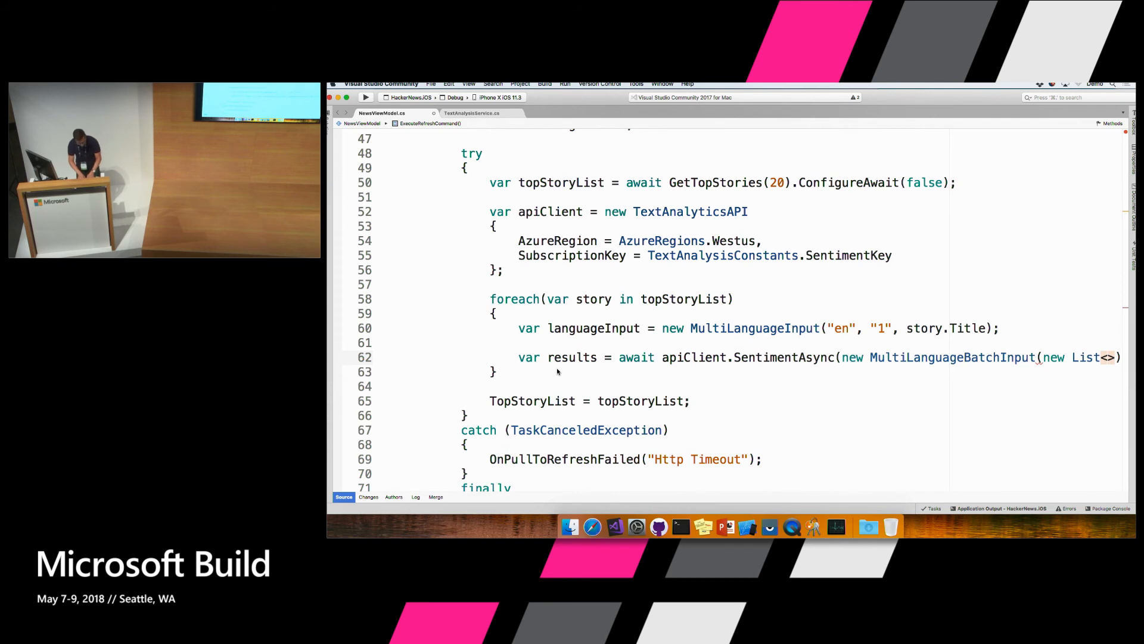
pyautogui.write('mi')
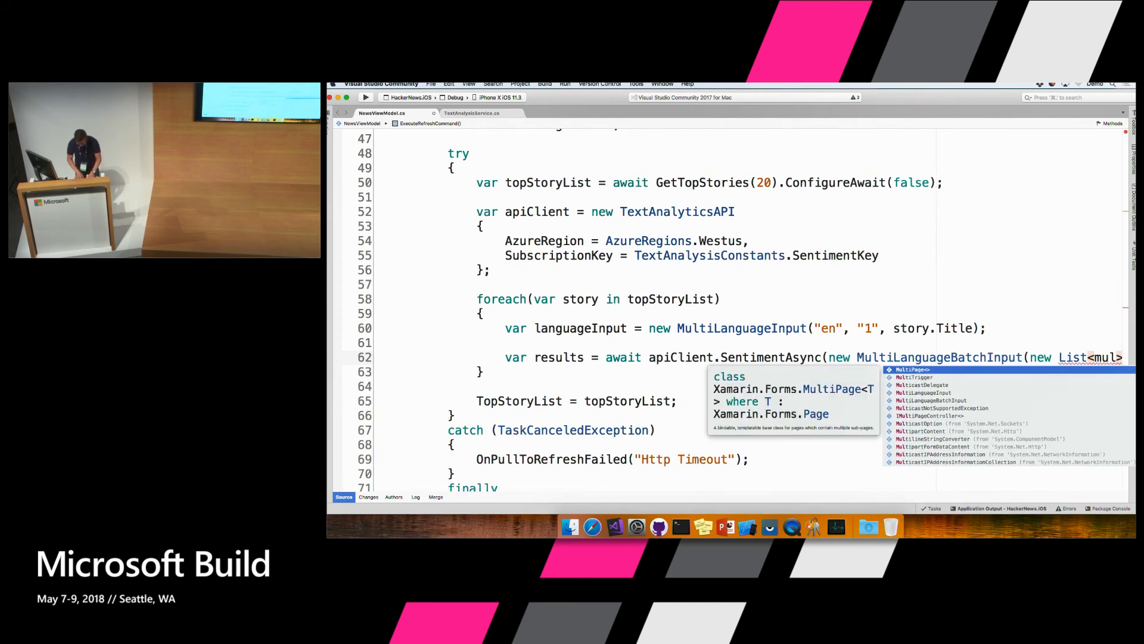
pyautogui.write('multilan')
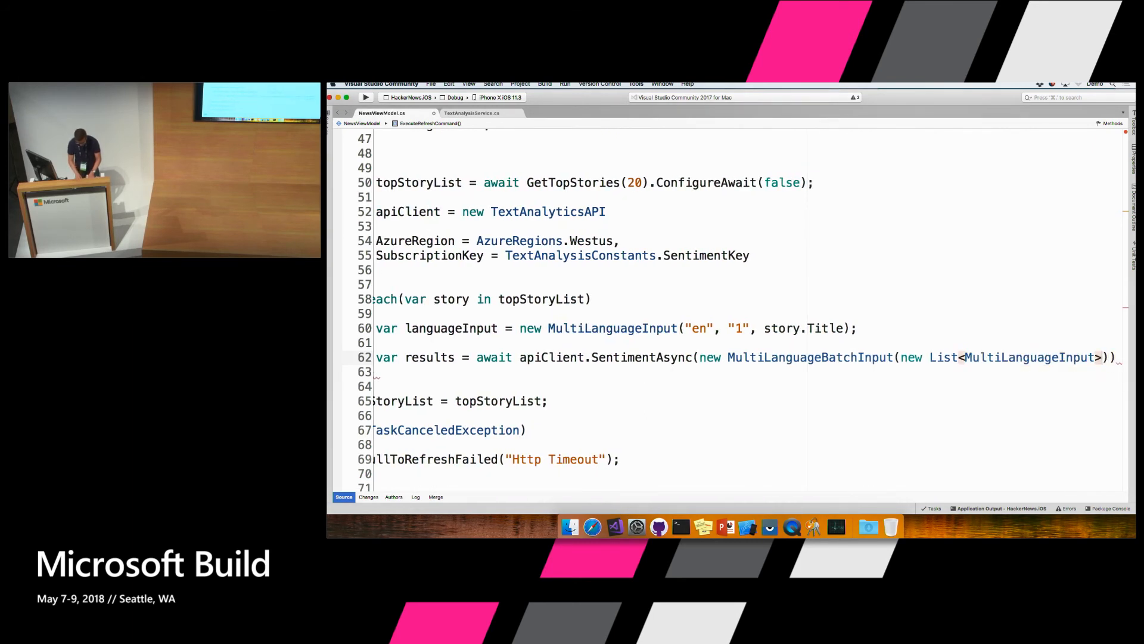
pyautogui.write('{{l')
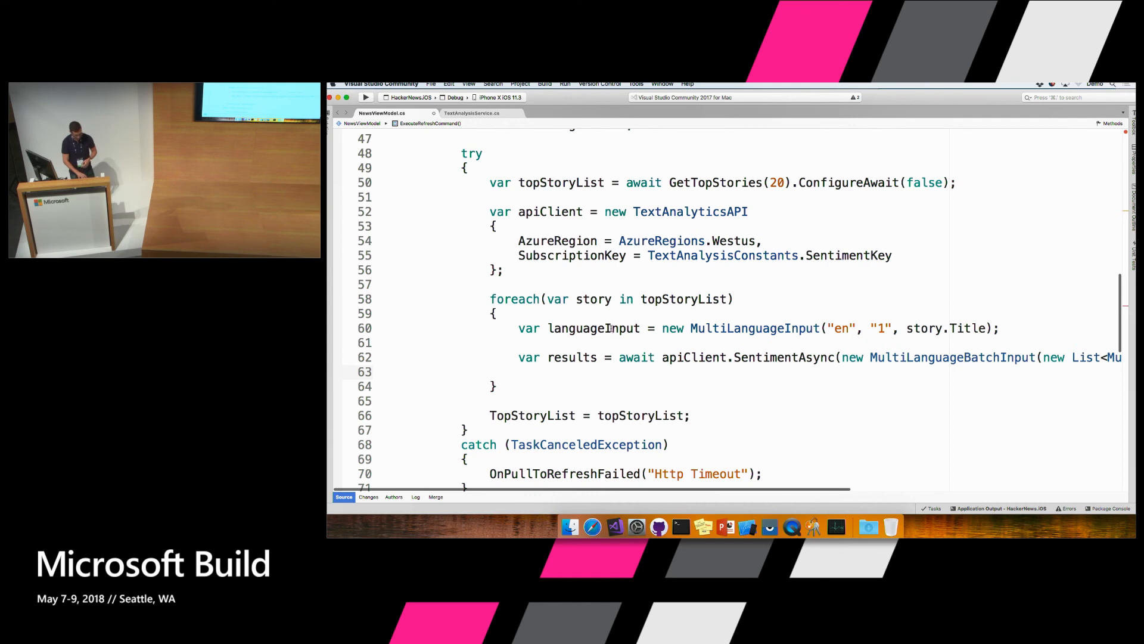
pyautogui.doubleClick(952, 357)
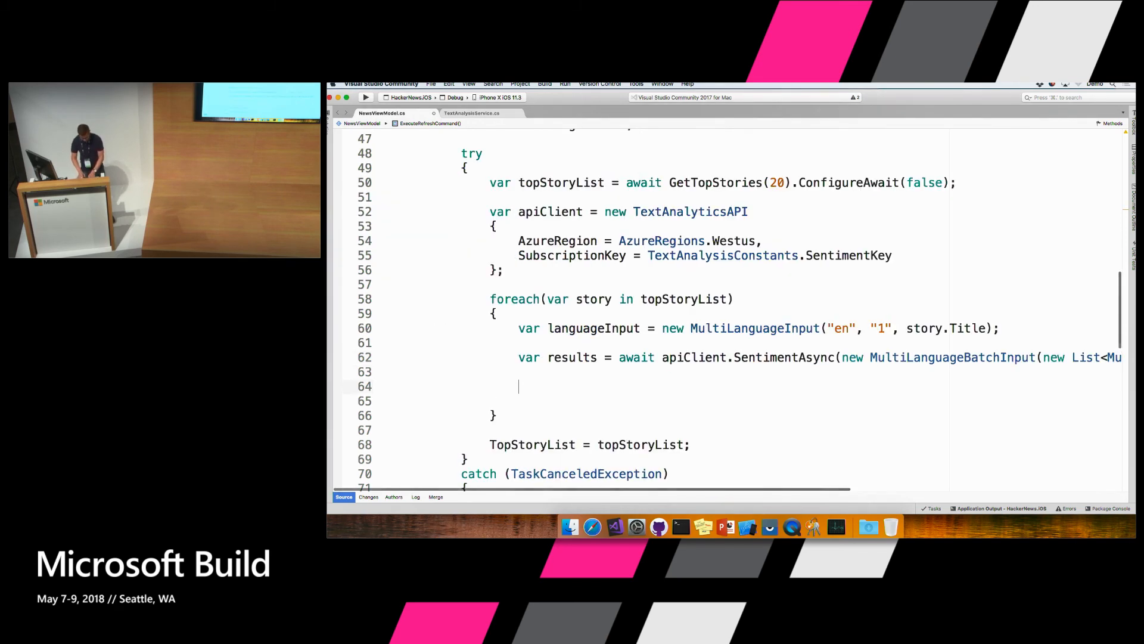
# Assign story.TitleSentimentScore = results?.Documents?.FirstOrDefault()?.Score; and launch the HackerNews.iOS build
pyautogui.write('storuy')
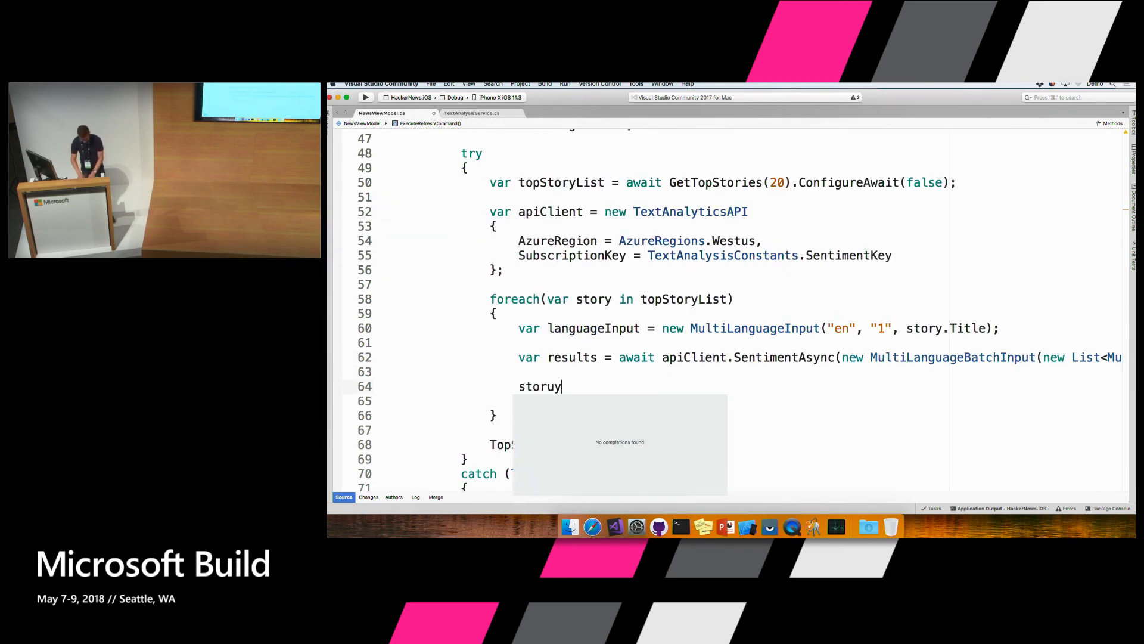
pyautogui.write('story.')
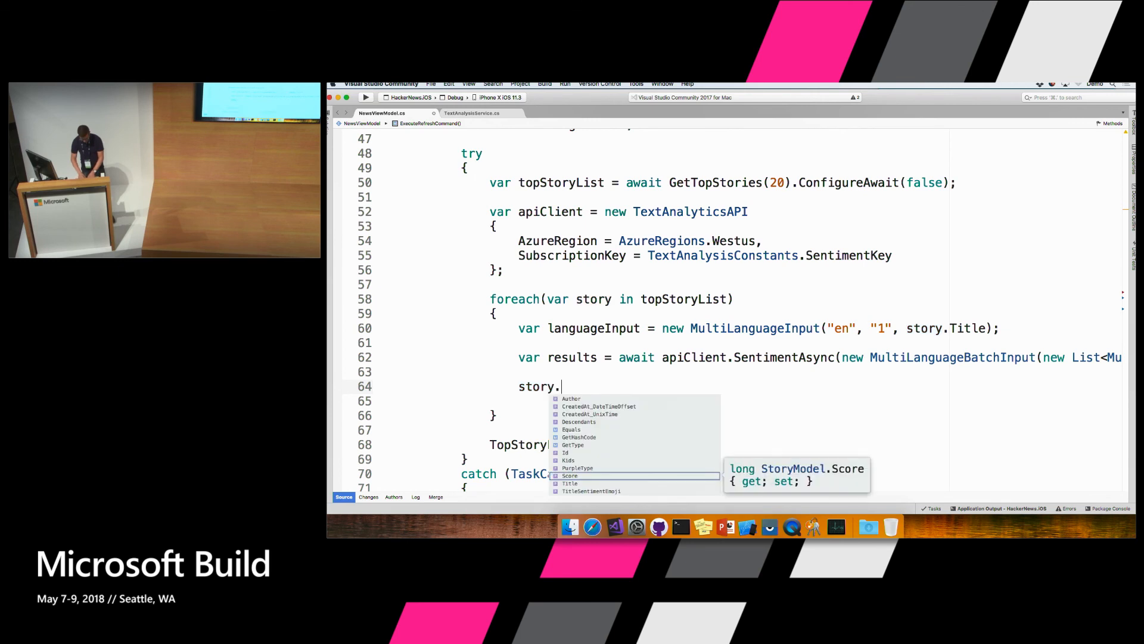
pyautogui.write('TitleSentimentScore = results')
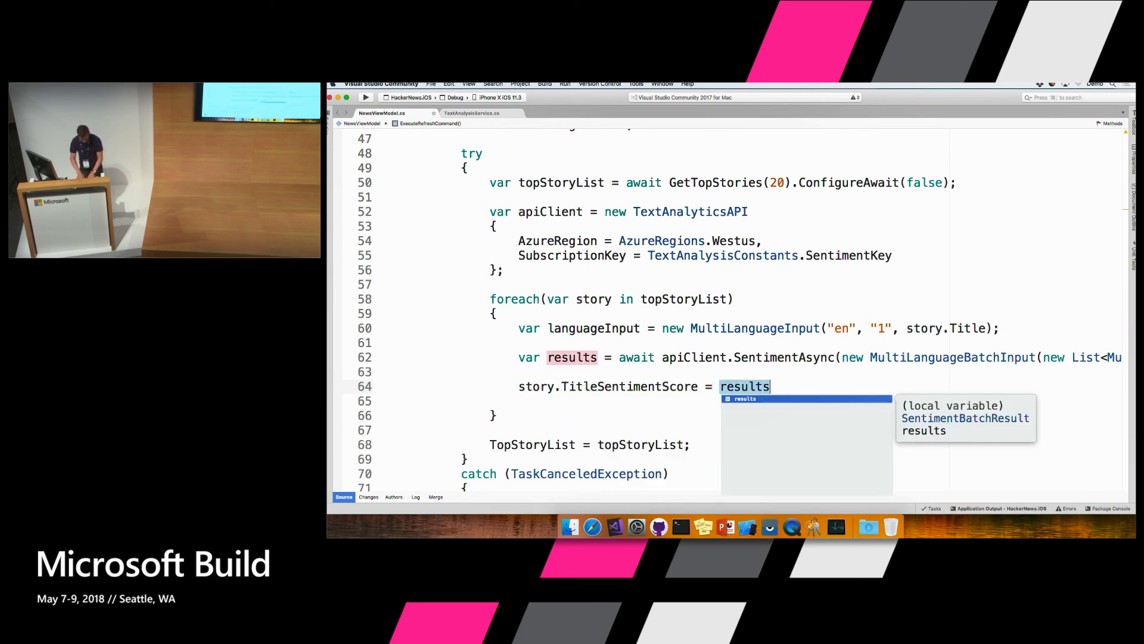
pyautogui.write('?.G')
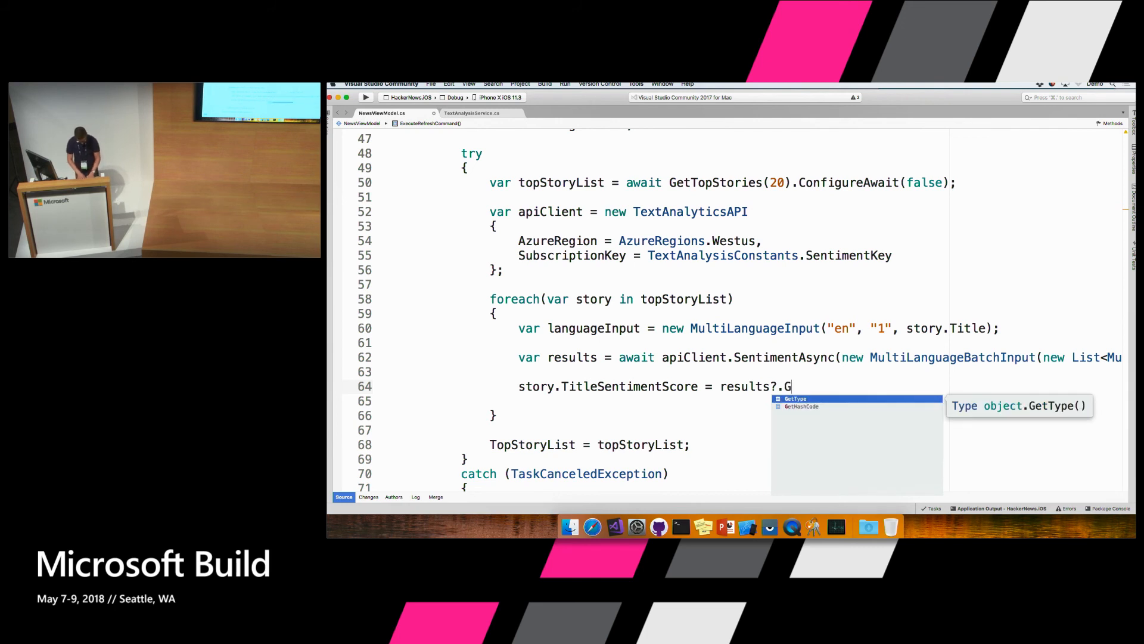
pyautogui.write('Documents')
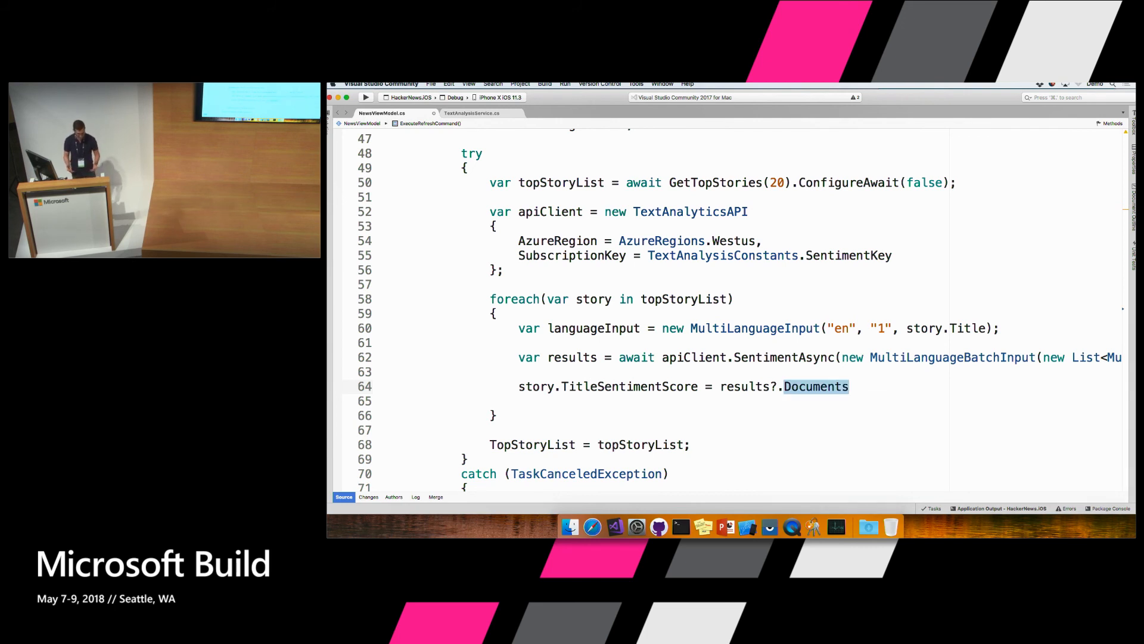
pyautogui.write('?.FirstOrDefault(')
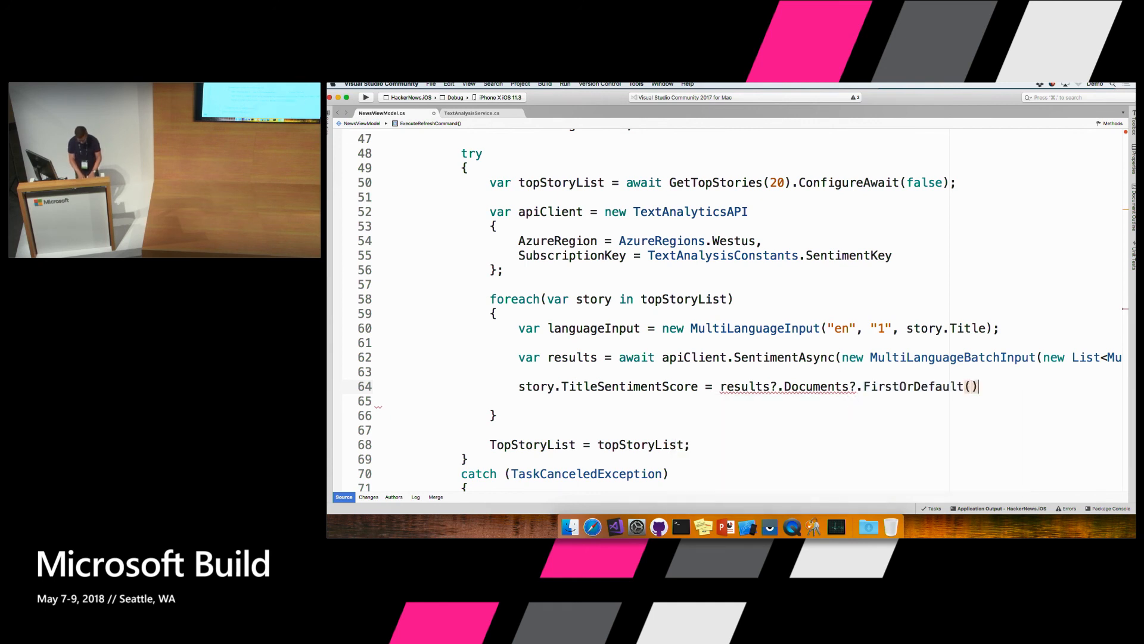
pyautogui.write('?.Score')
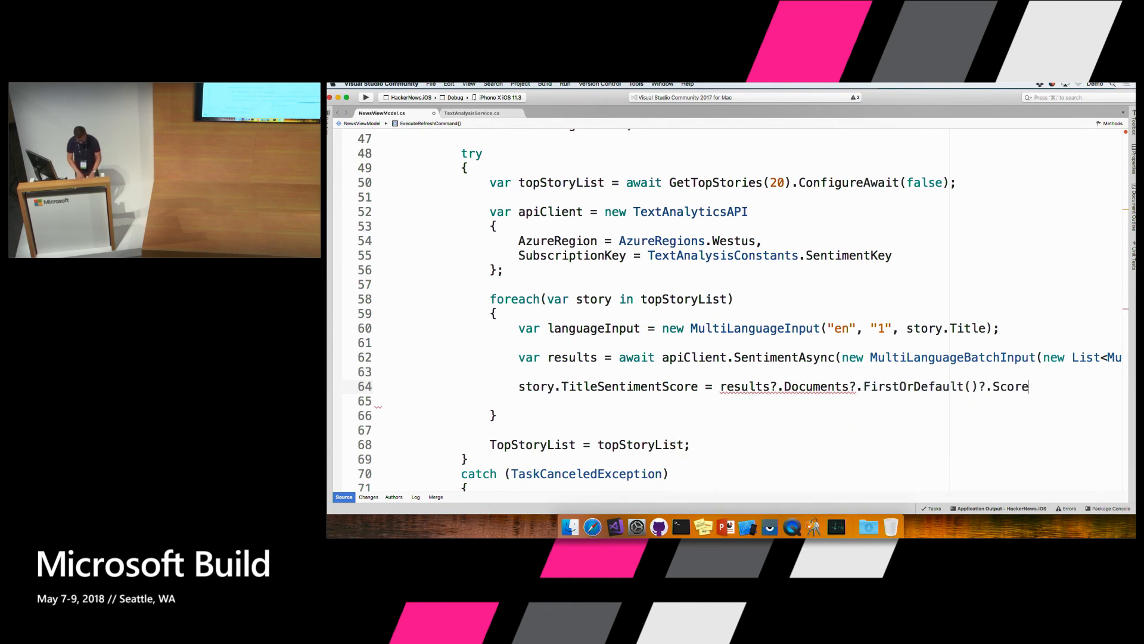
pyautogui.write(';')
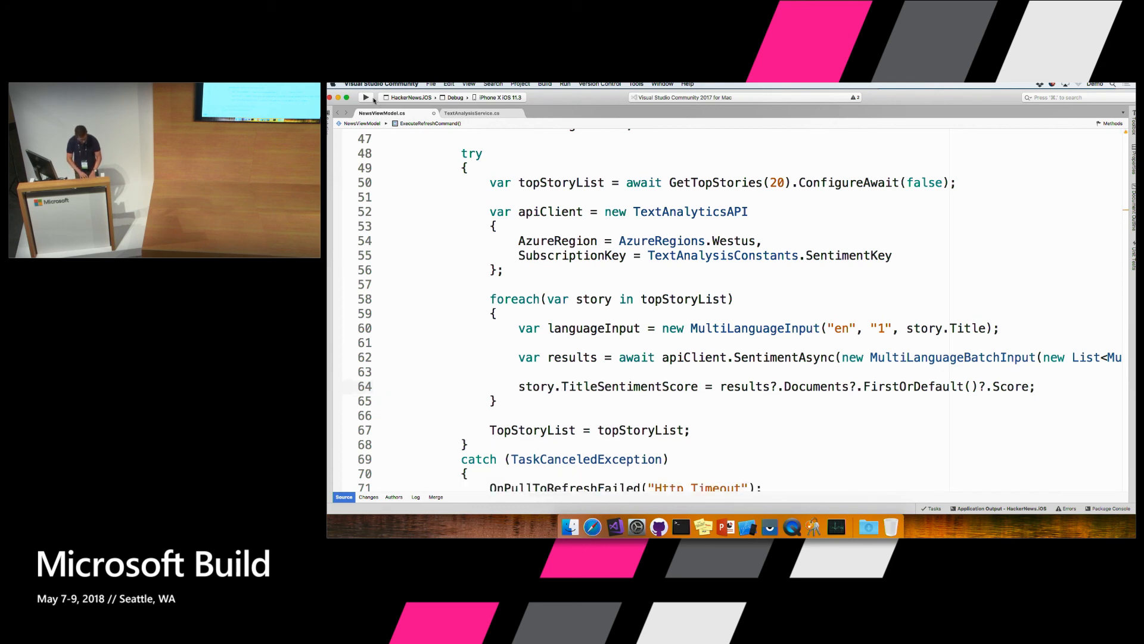
pyautogui.click(366, 97)
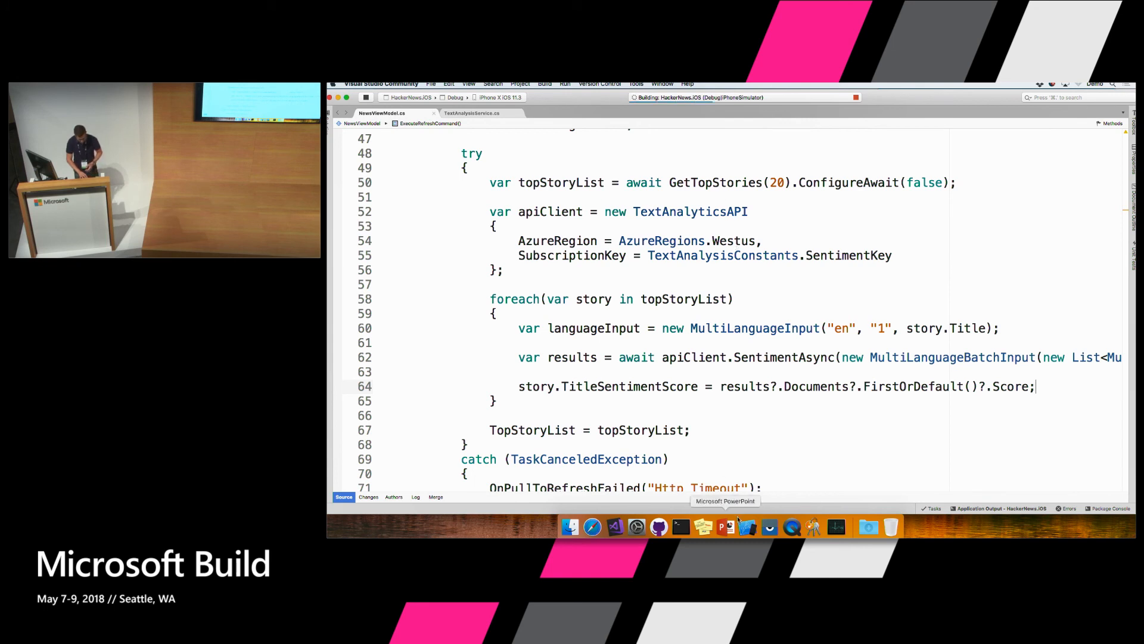